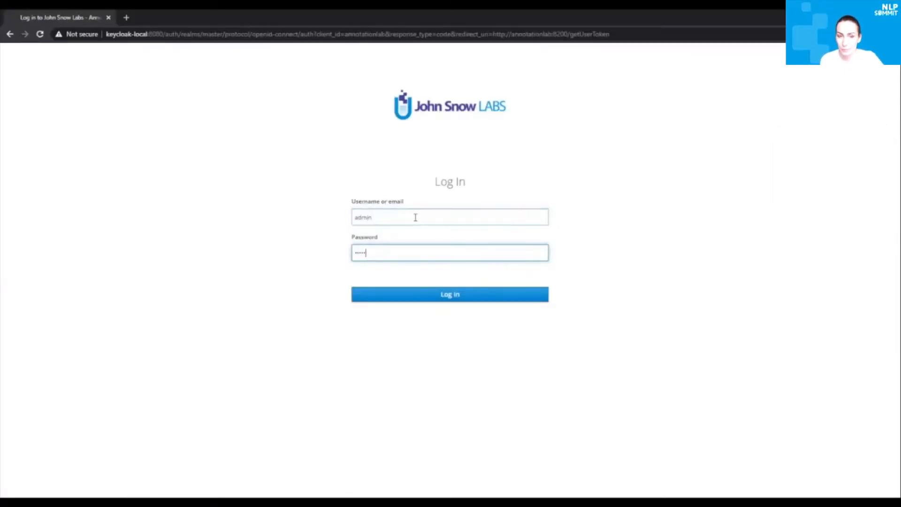
- Log in as admin to reach the empty Projects page
{"action": "left_click", "coordinate": [450, 293]}
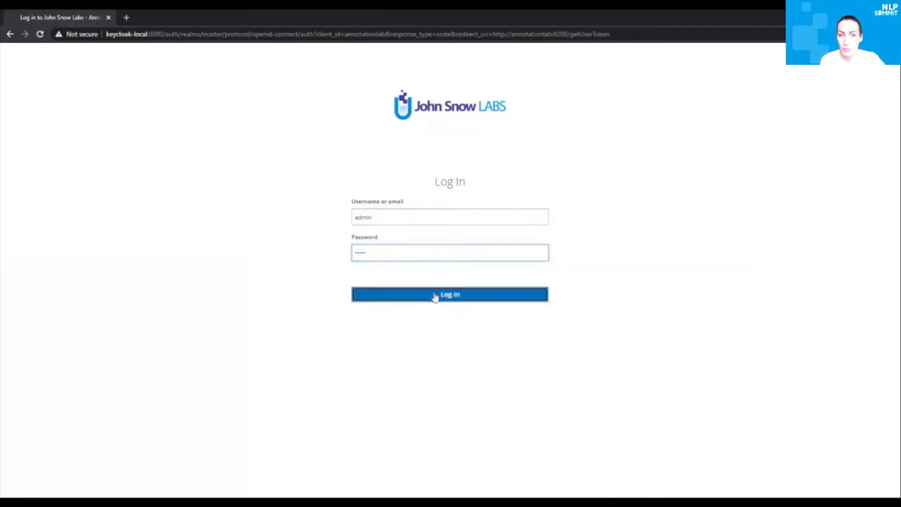
{"action": "left_click", "coordinate": [450, 294]}
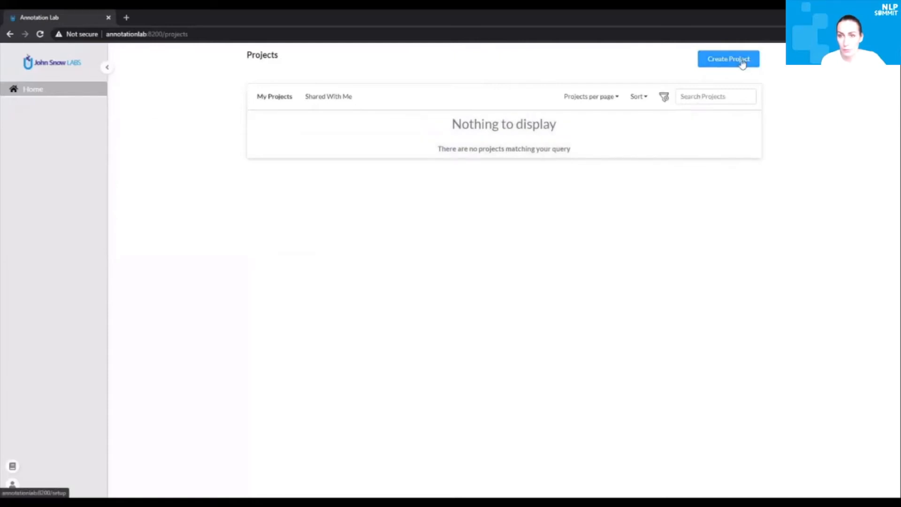
- Create project DrugAnnotation described 'Annotate medical documents with Drugs, Symptoms and Diagnosis', showing completions of all users
{"action": "left_click", "coordinate": [728, 58]}
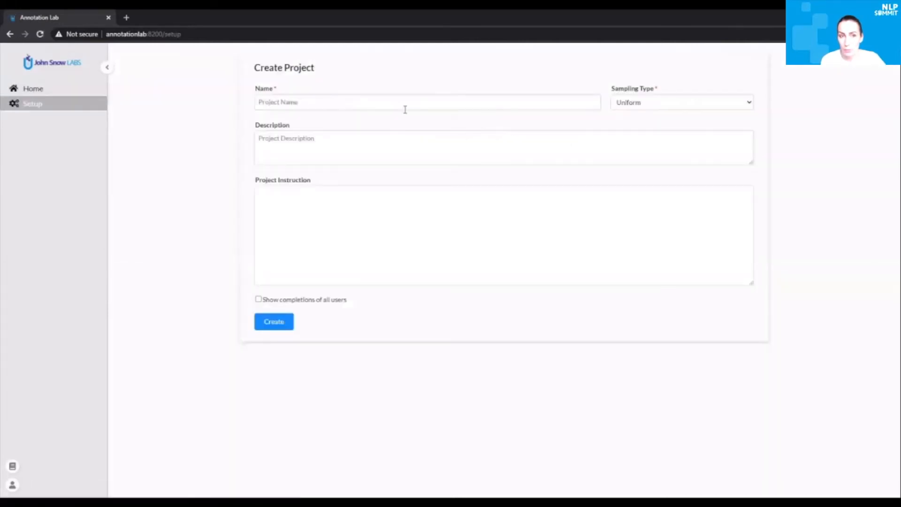
{"action": "type", "text": "DrugAnnotation"}
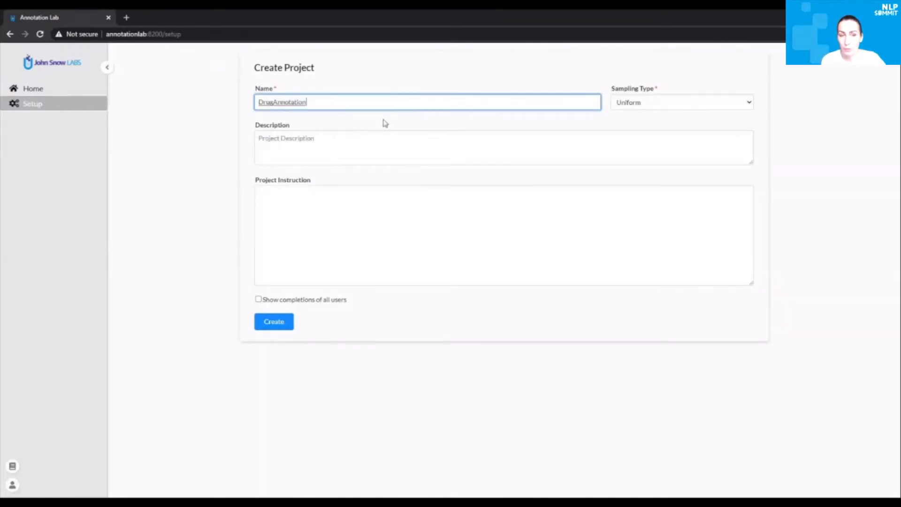
{"action": "left_click", "coordinate": [356, 147]}
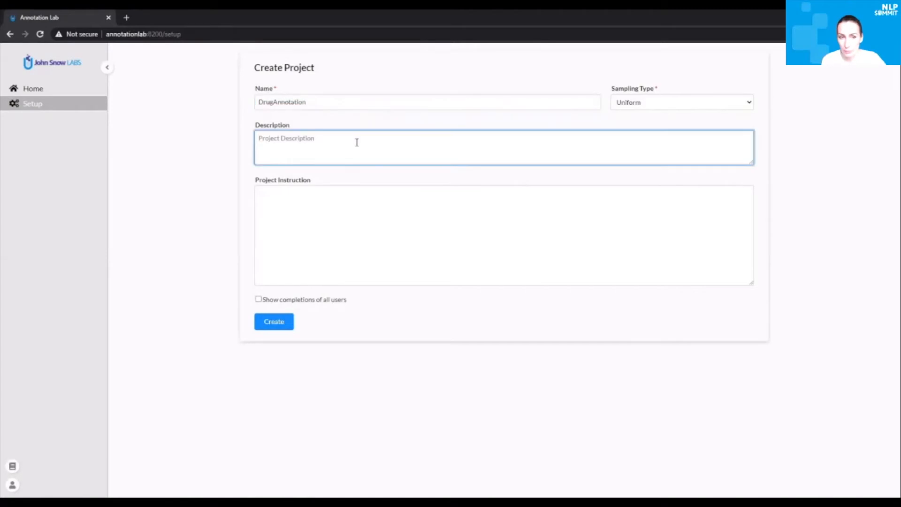
{"action": "type", "text": "Annotate medical documents with Drugs, Symptoms and Diagnosis"}
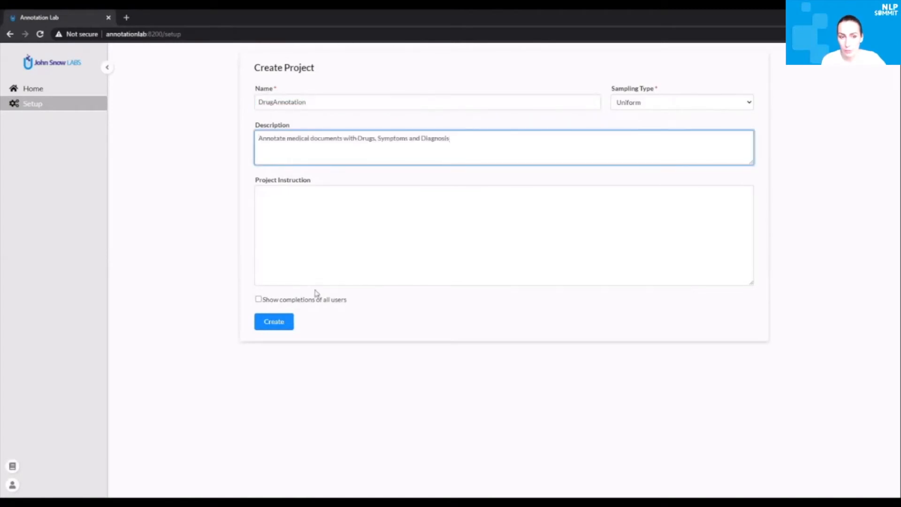
{"action": "left_click", "coordinate": [259, 298]}
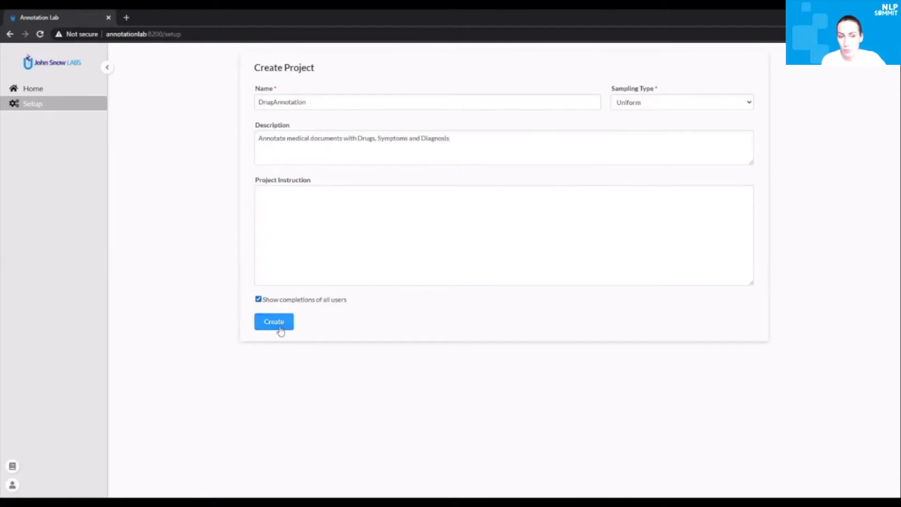
{"action": "left_click", "coordinate": [273, 321]}
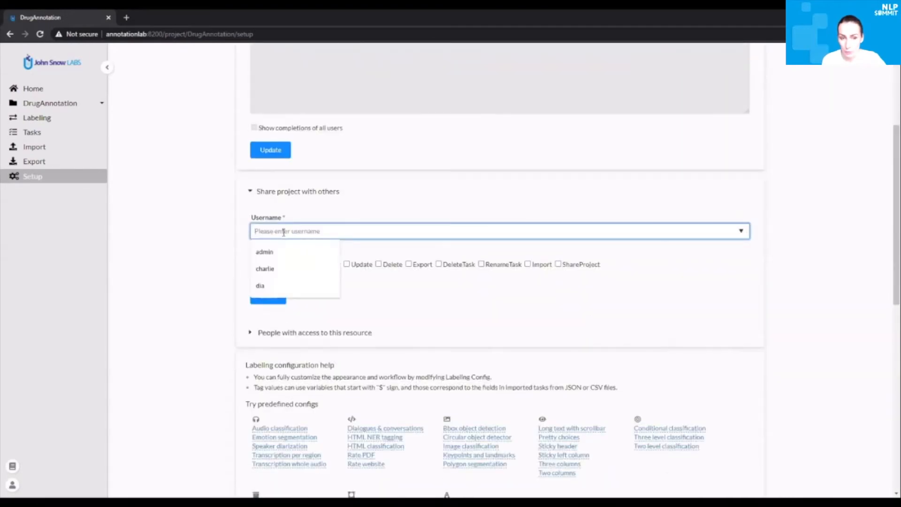
- Share DrugAnnotation with another user granting Create, View and Update scopes
{"action": "left_click", "coordinate": [260, 286]}
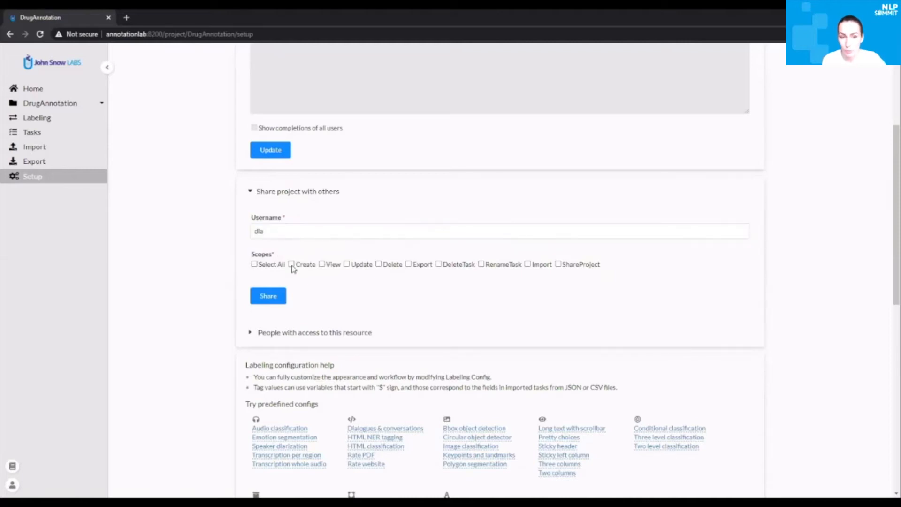
{"action": "left_click", "coordinate": [322, 263]}
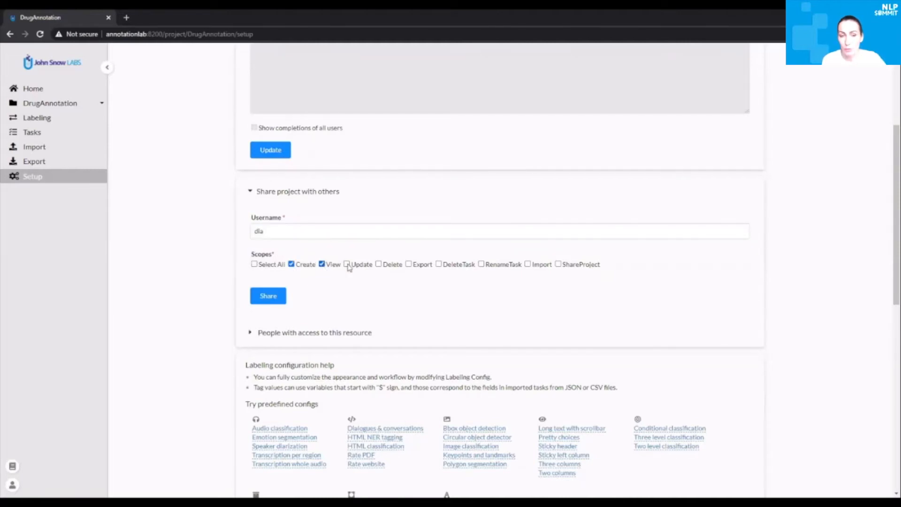
{"action": "left_click", "coordinate": [346, 263]}
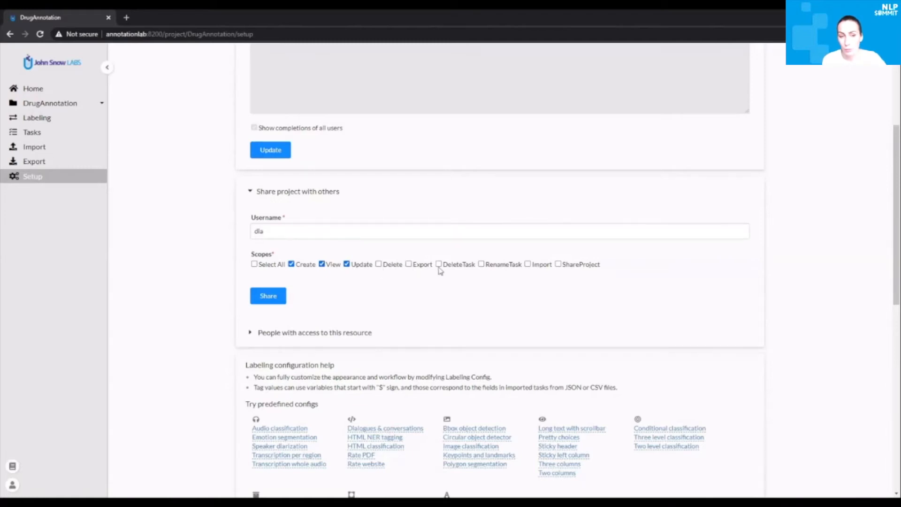
{"action": "left_click", "coordinate": [268, 296]}
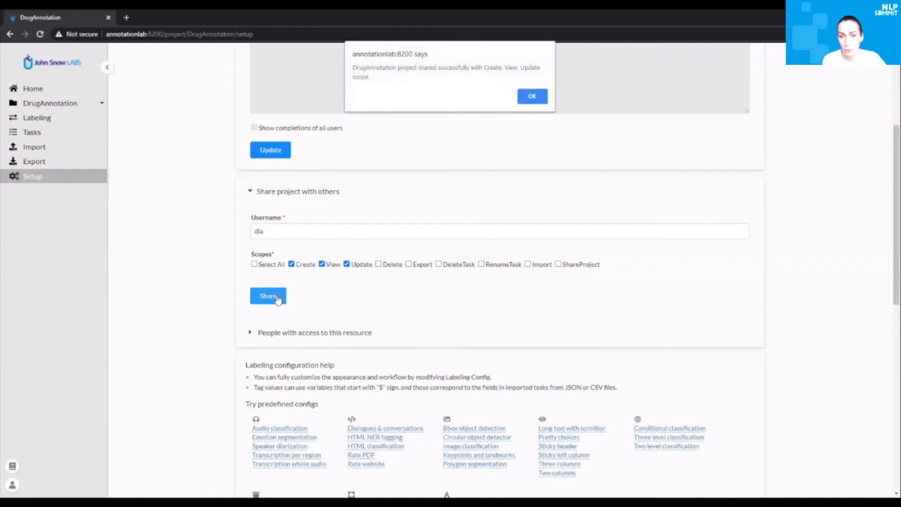
{"action": "left_click", "coordinate": [531, 95]}
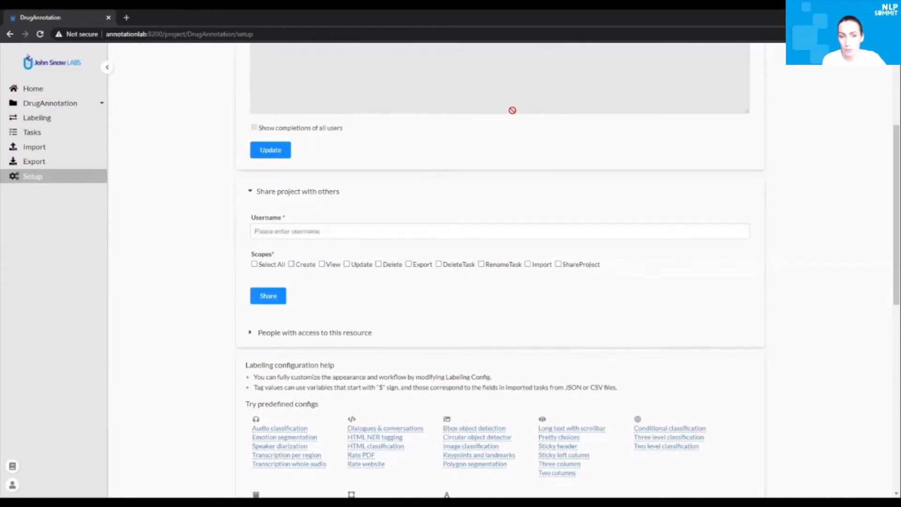
- Look up that user's access under People with access to this resource
{"action": "scroll", "scroll_direction": "down", "scroll_amount": 3}
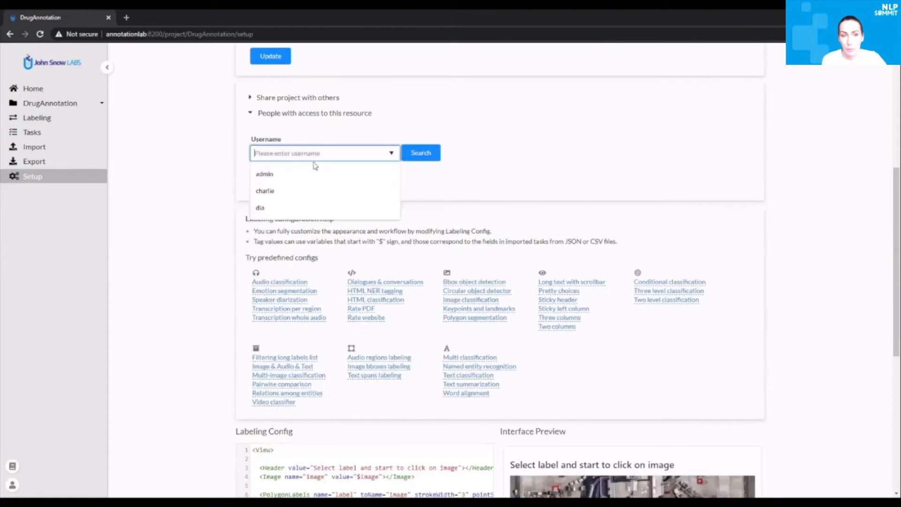
{"action": "left_click", "coordinate": [264, 191]}
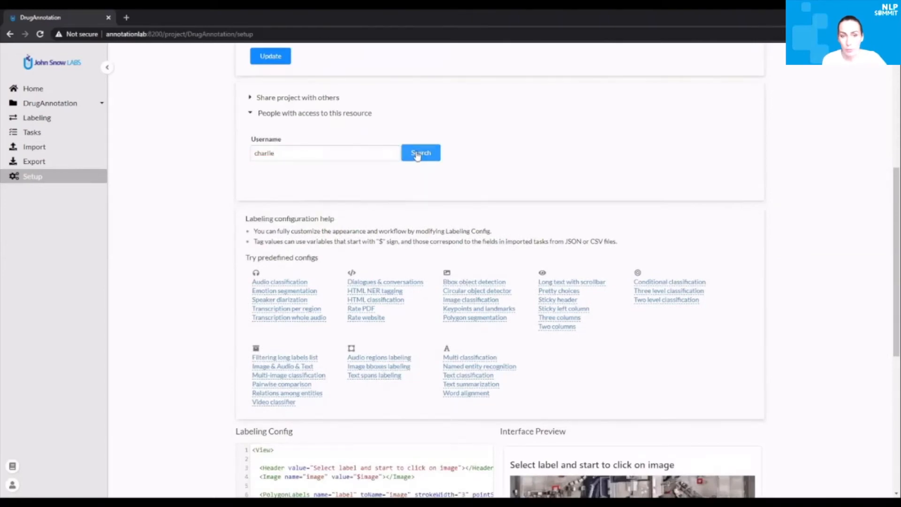
{"action": "left_click", "coordinate": [421, 152]}
{"action": "type", "text": "dia"}
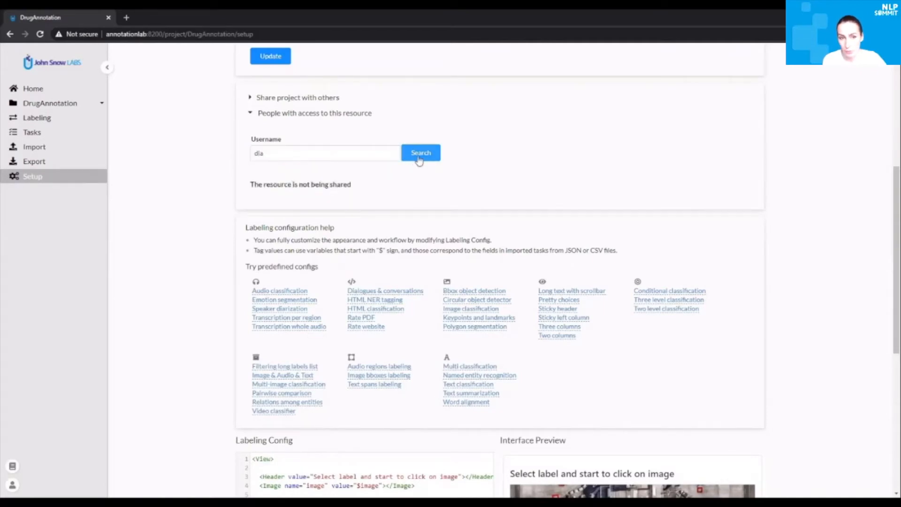
{"action": "left_click", "coordinate": [420, 152]}
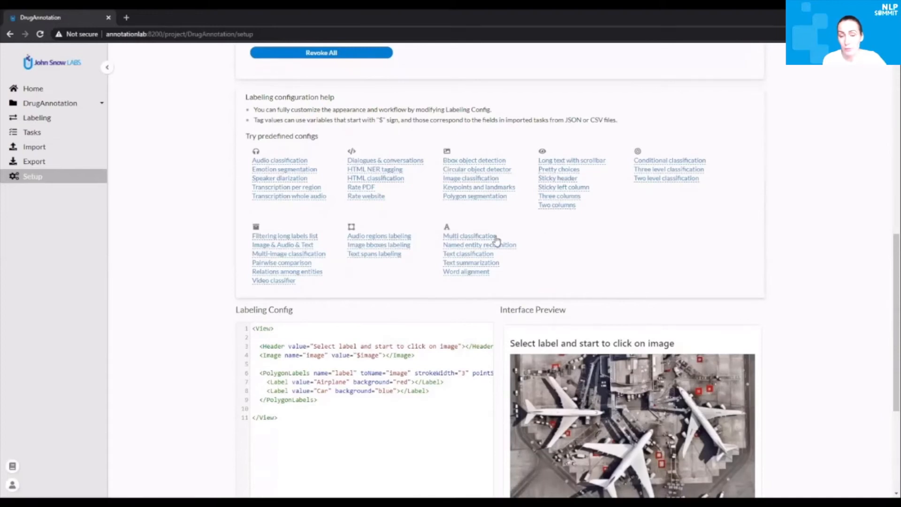
- Review the shared user's access listing and move the browser on to Google
{"action": "left_click", "coordinate": [469, 235]}
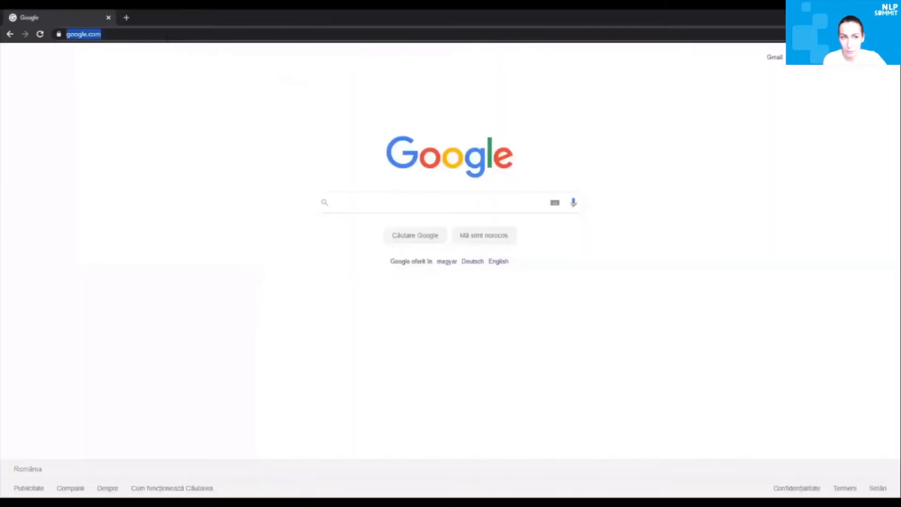
- Go to nlp.johnsnowlabs.com and browse the Models Hub's models and pipelines
{"action": "type", "text": "nlp.johnsnowlabs.com"}
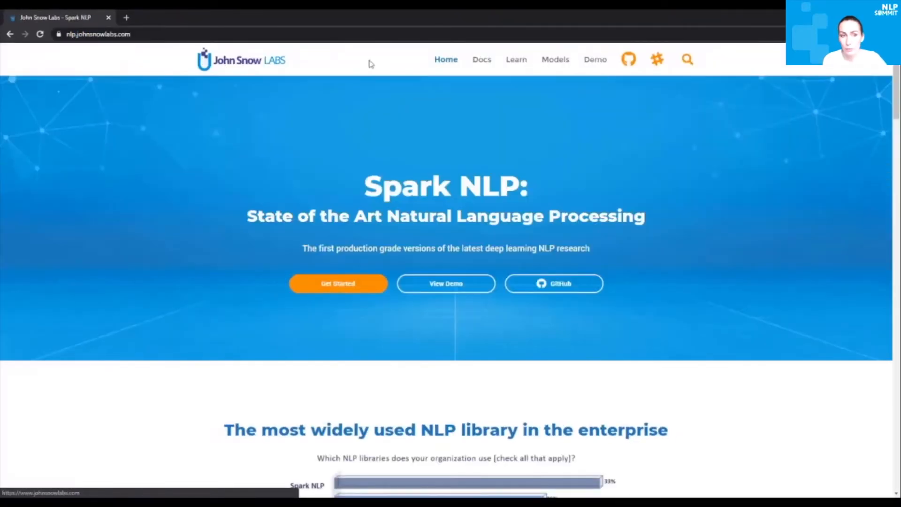
{"action": "left_click", "coordinate": [555, 59]}
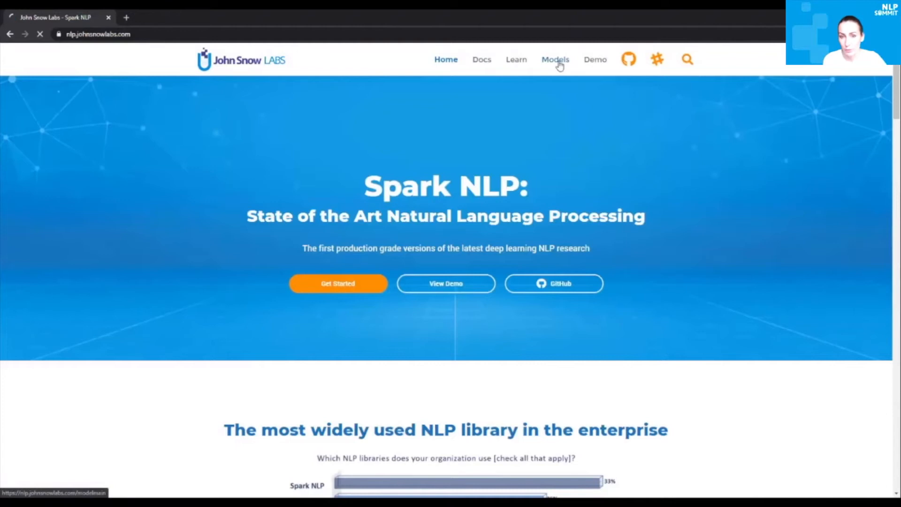
{"action": "left_click", "coordinate": [554, 59]}
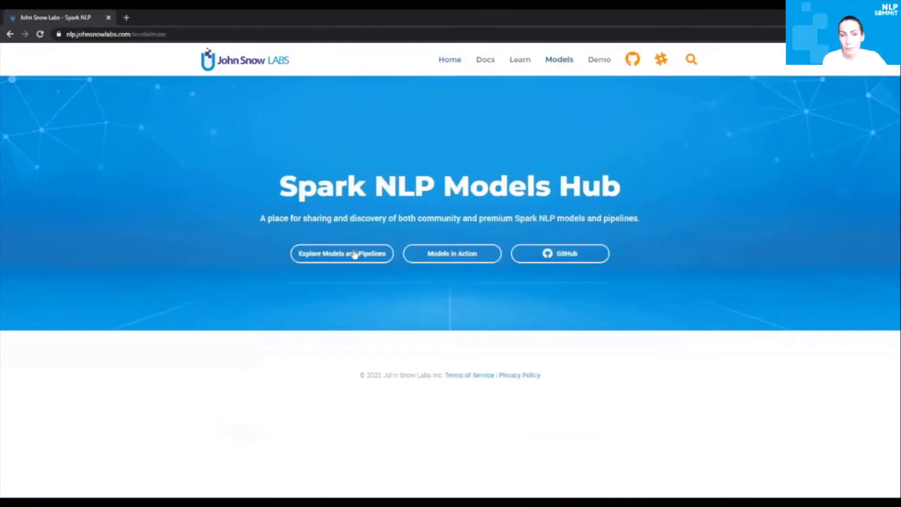
{"action": "left_click", "coordinate": [342, 253]}
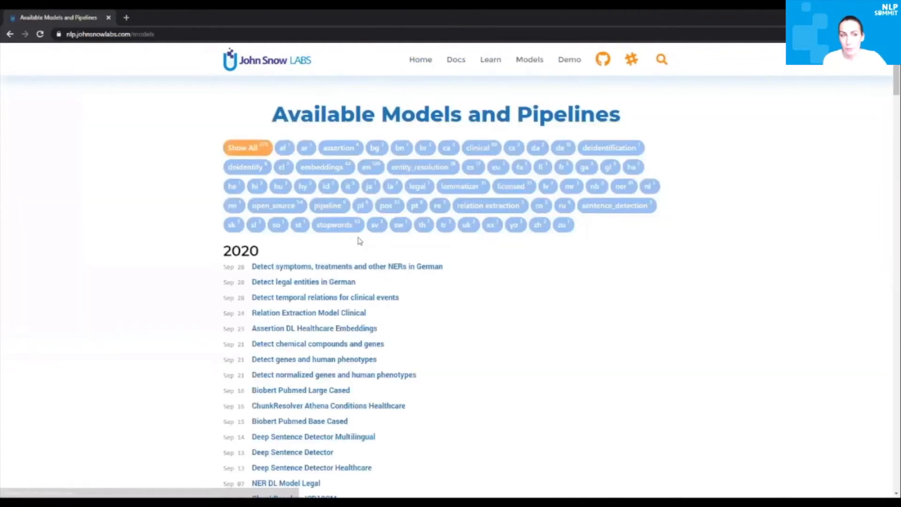
{"action": "mouse_move", "coordinate": [617, 301]}
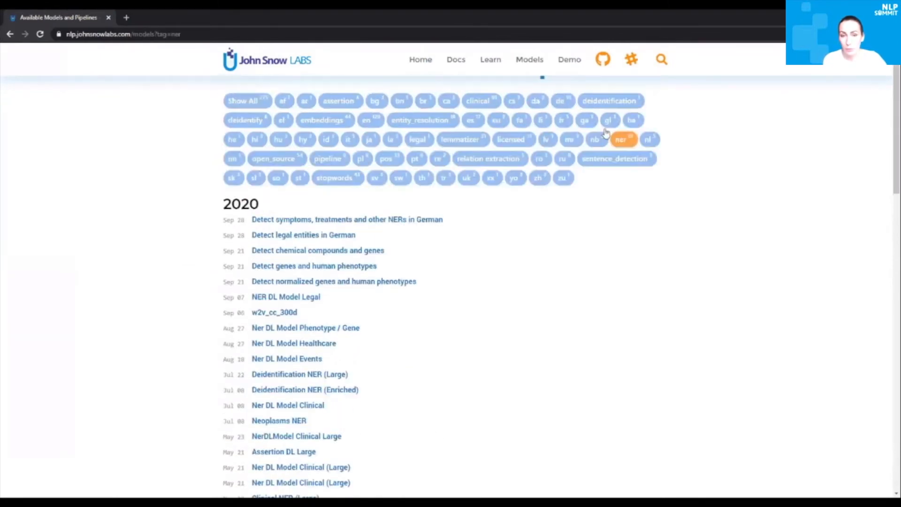
- Search 'po' and view the Posology Large model page with its predicted entities
{"action": "type", "text": "poso"}
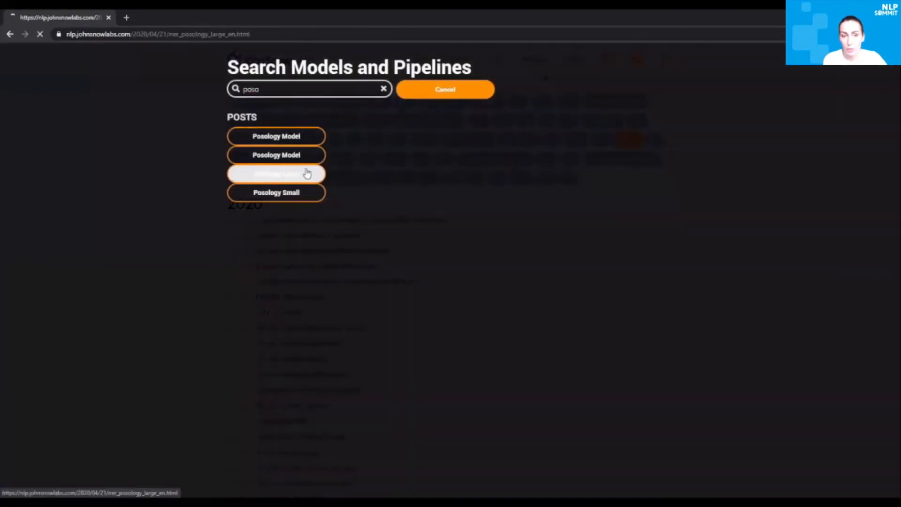
{"action": "left_click", "coordinate": [276, 174]}
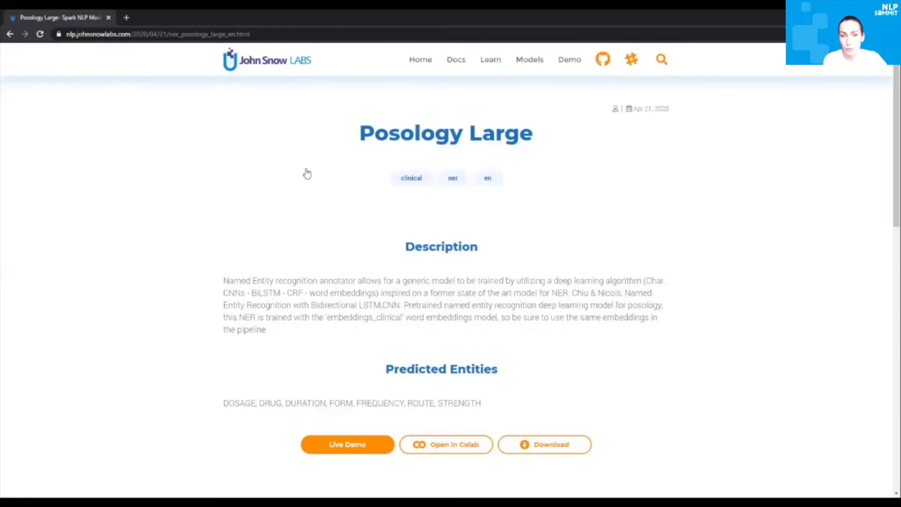
{"action": "scroll", "scroll_direction": "down", "scroll_amount": 3}
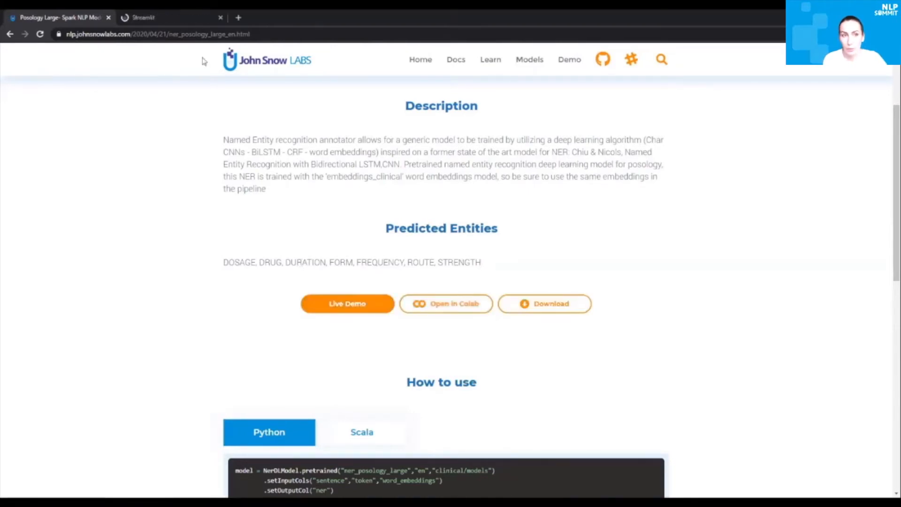
- In the Live Demo, annotate the chest pain and abnormal stress test samples and view the model list
{"action": "left_click", "coordinate": [347, 303]}
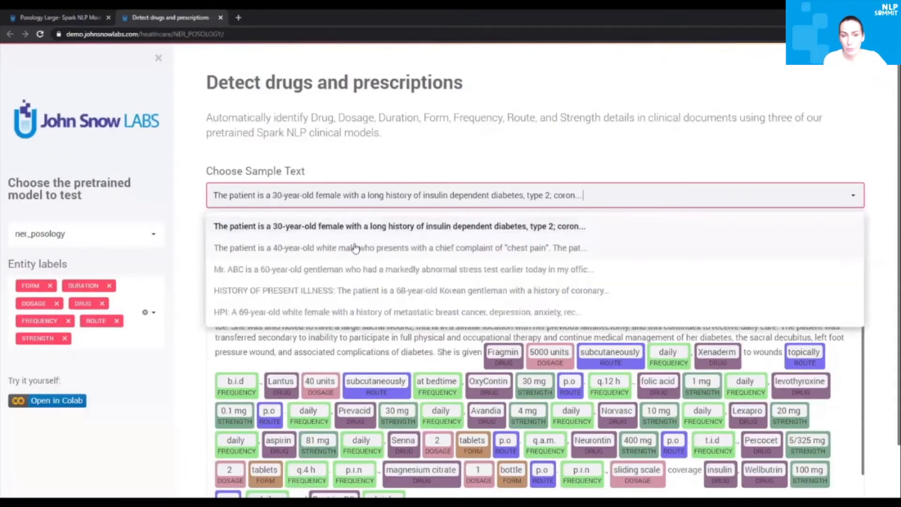
{"action": "left_click", "coordinate": [399, 247]}
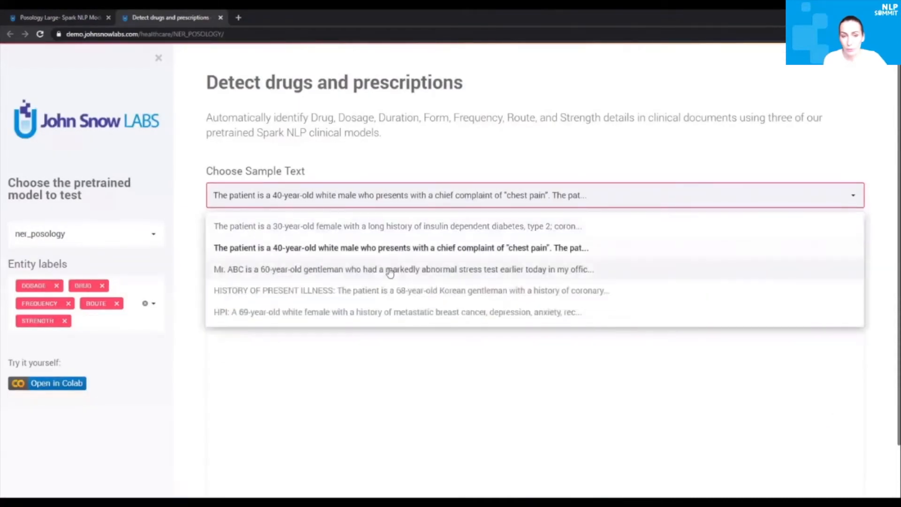
{"action": "left_click", "coordinate": [403, 269]}
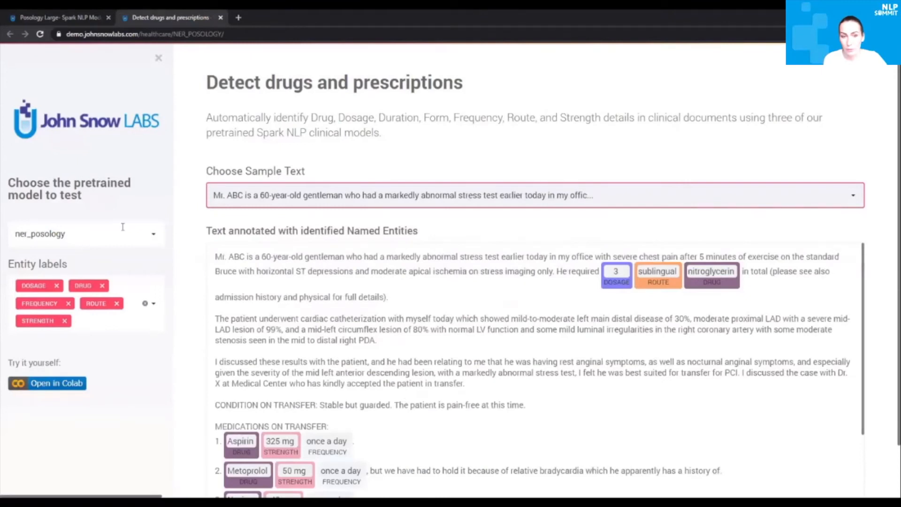
{"action": "left_click", "coordinate": [86, 234]}
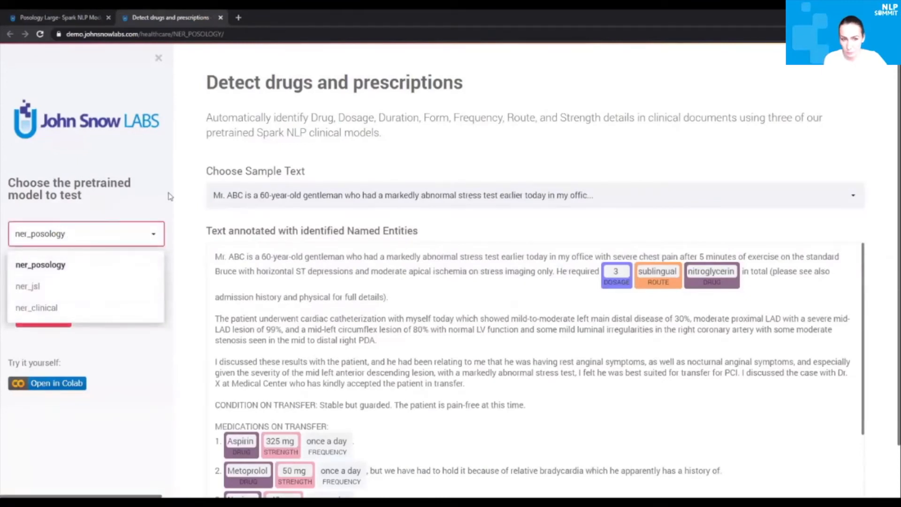
- Return to the Posology model page and launch its example notebook in Colab
{"action": "left_click", "coordinate": [57, 17]}
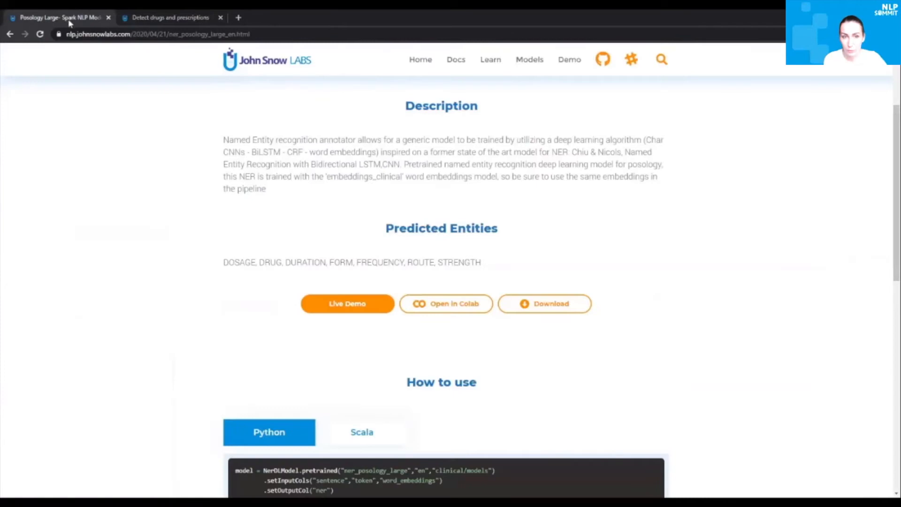
{"action": "left_click", "coordinate": [446, 303]}
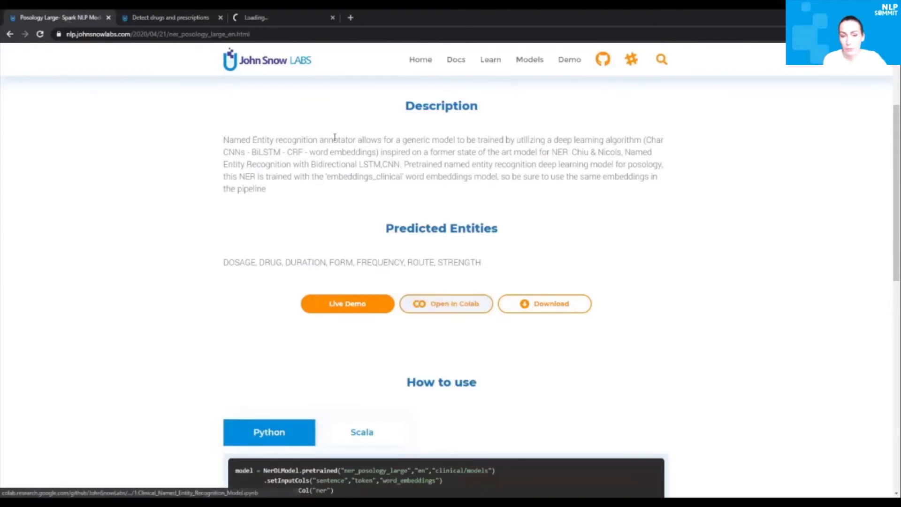
- Scroll through the Clinical Named Entity Recognition notebook's setup, pipeline and result cells
{"action": "left_click", "coordinate": [446, 303]}
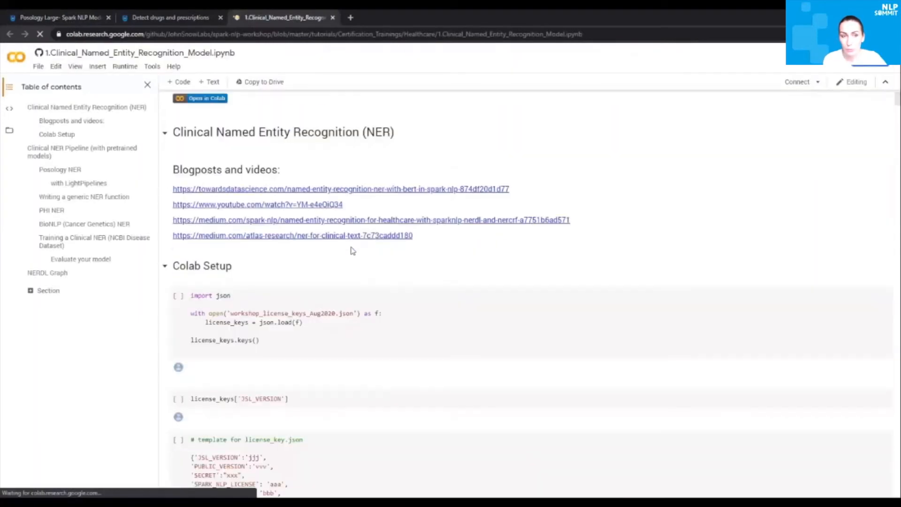
{"action": "scroll", "scroll_direction": "down", "scroll_amount": 3}
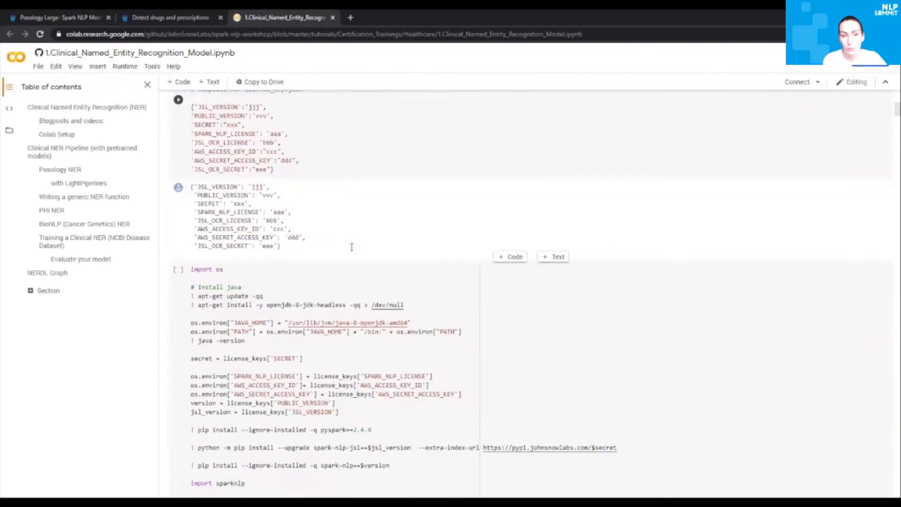
{"action": "scroll", "scroll_direction": "down", "scroll_amount": 3}
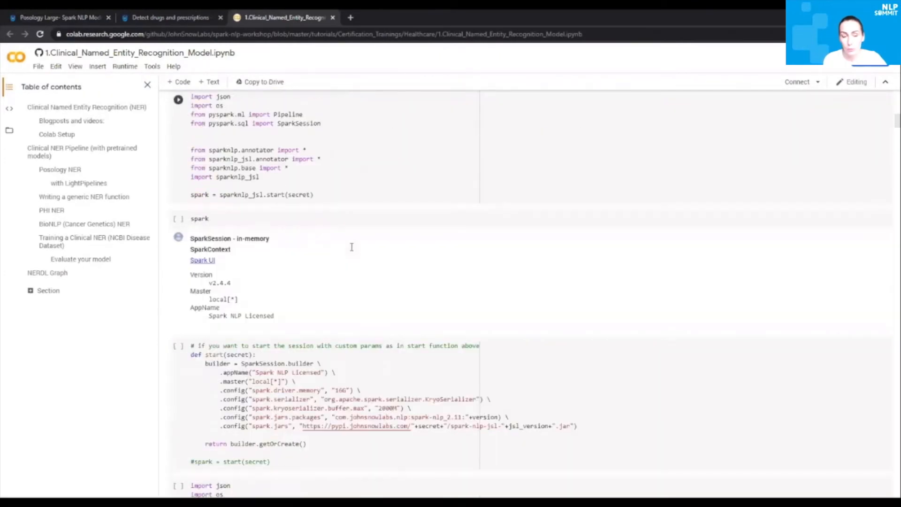
{"action": "scroll", "scroll_direction": "down", "scroll_amount": 3}
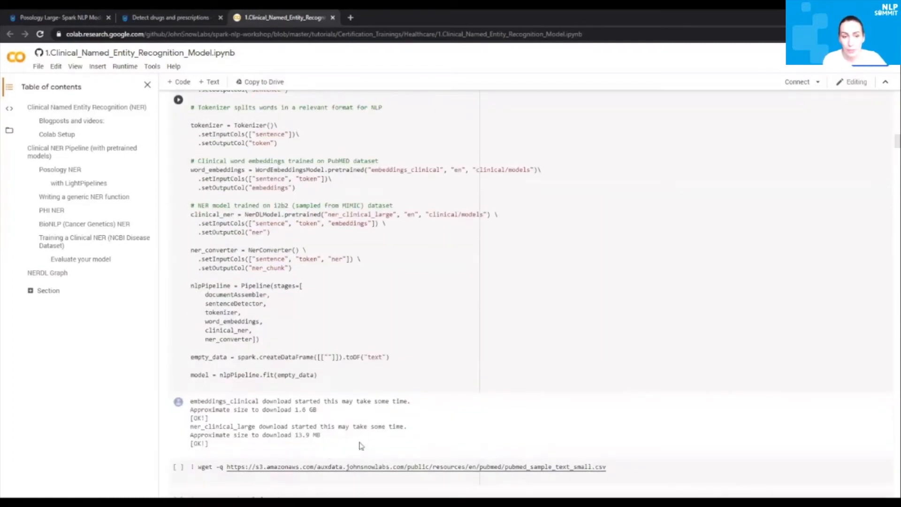
{"action": "scroll", "scroll_direction": "down", "scroll_amount": 3}
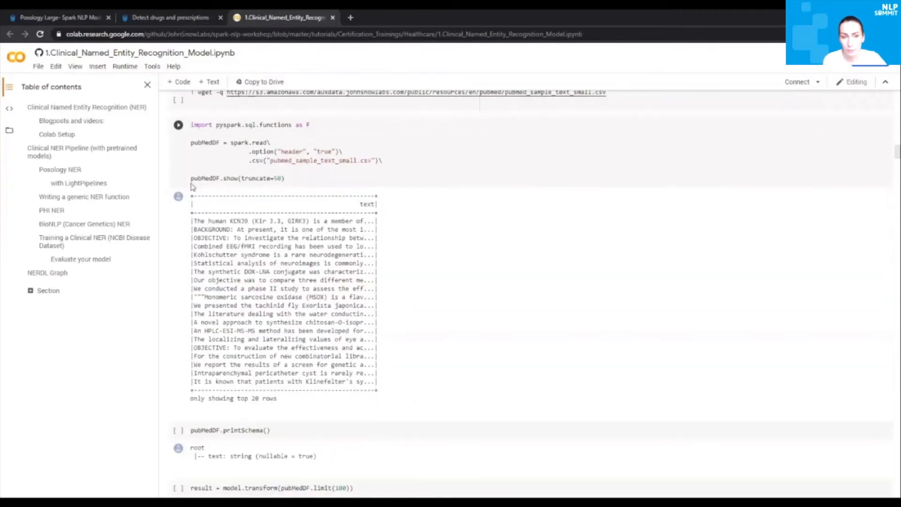
{"action": "scroll", "scroll_direction": "down", "scroll_amount": 3}
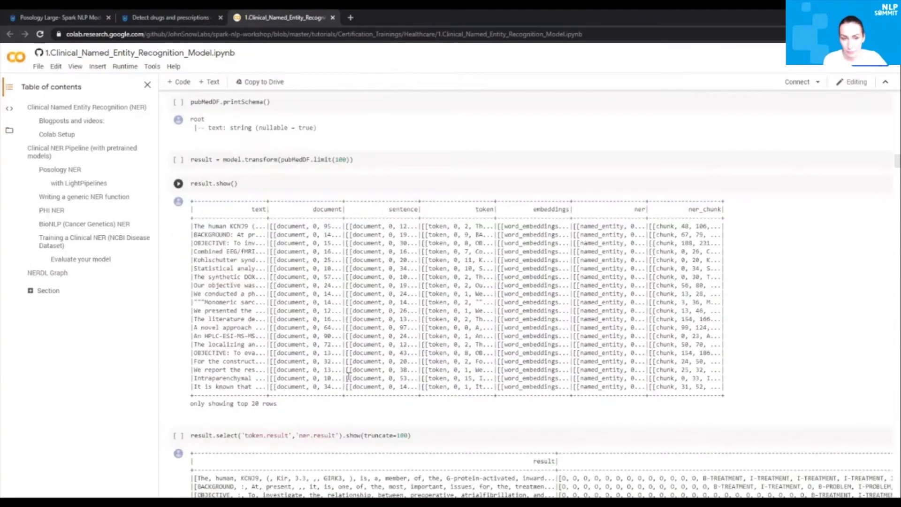
{"action": "scroll", "scroll_direction": "down", "scroll_amount": 3}
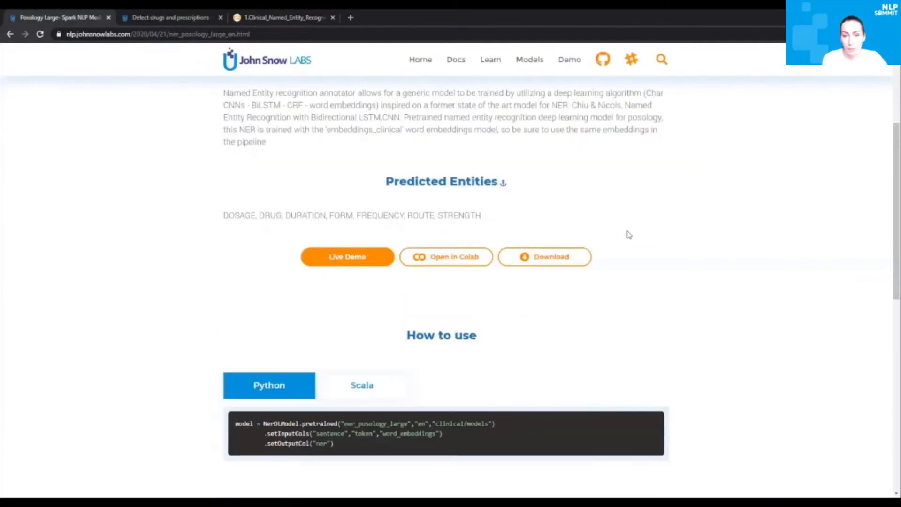
- Scroll the ner_posology_large page down to its Model Information table (NerDLModel, embeddings_clinical)
{"action": "scroll", "scroll_direction": "down", "scroll_amount": 3}
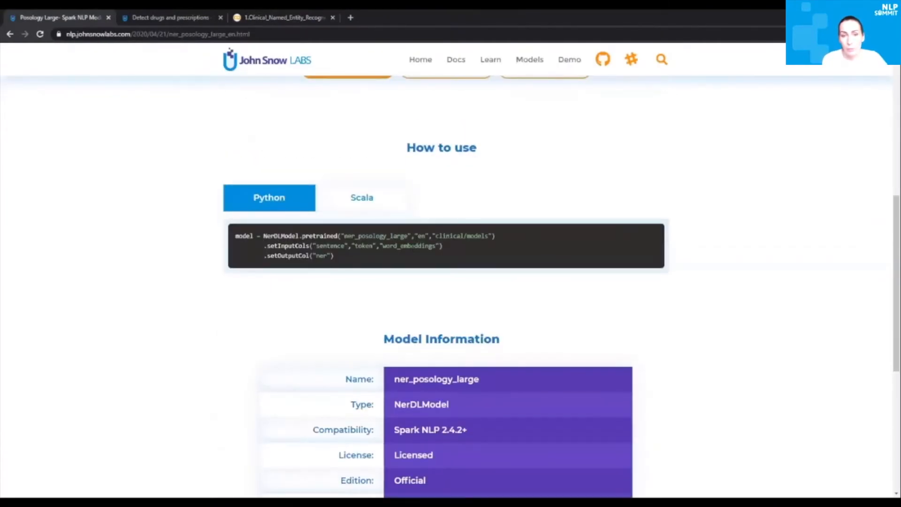
{"action": "scroll", "scroll_direction": "down", "scroll_amount": 3}
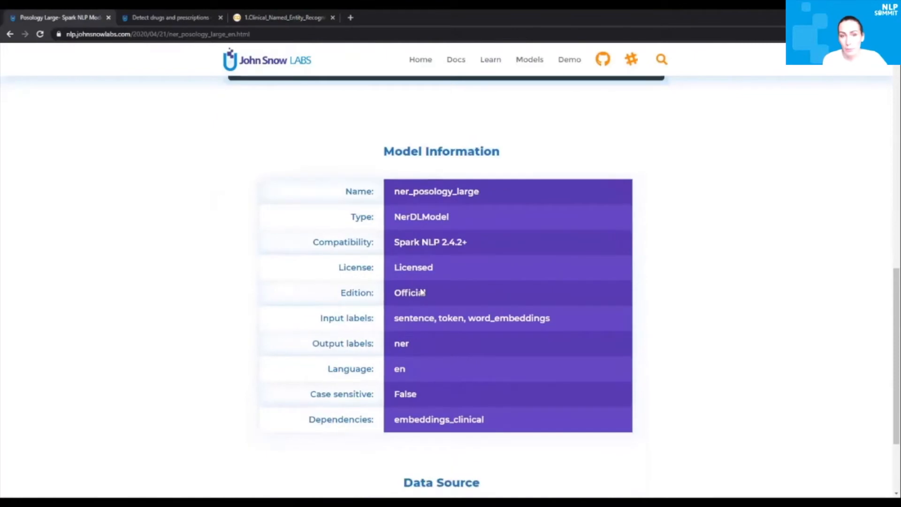
{"action": "scroll", "scroll_direction": "down", "scroll_amount": 3}
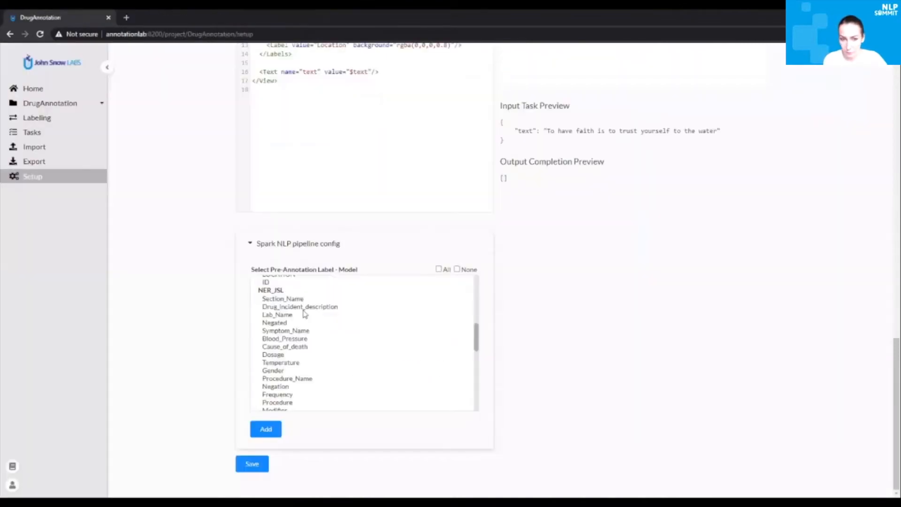
- Add ner_jsl's Symptom_Name and all seven ner_posology labels to the labeling config
{"action": "left_click", "coordinate": [285, 331]}
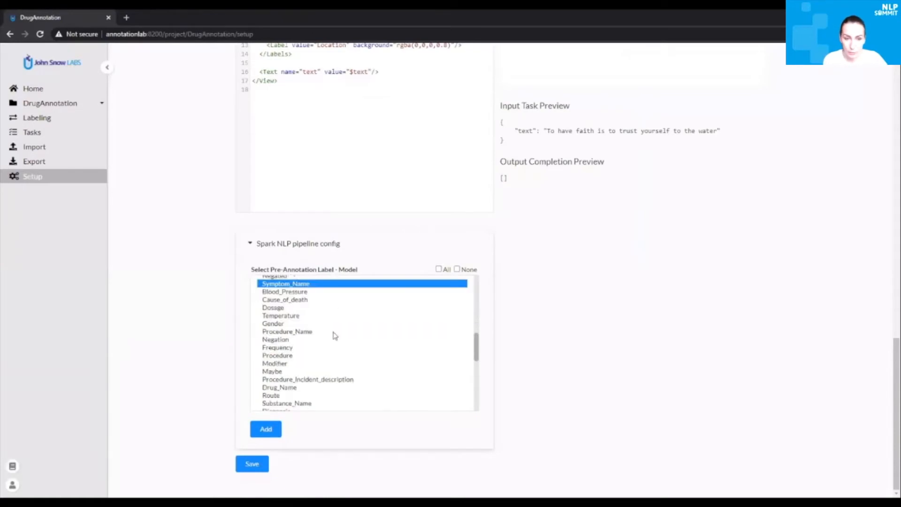
{"action": "scroll", "scroll_direction": "down", "scroll_amount": 3}
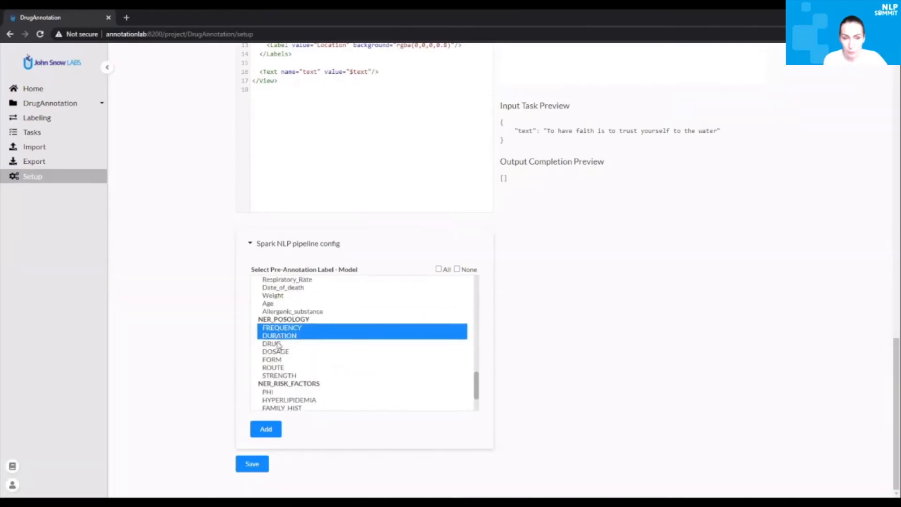
{"action": "left_click", "coordinate": [279, 375]}
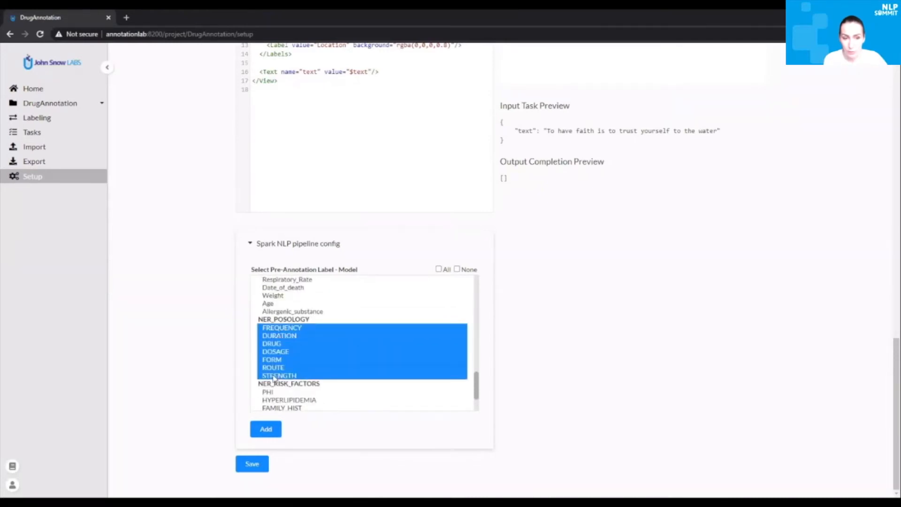
{"action": "left_click", "coordinate": [266, 429]}
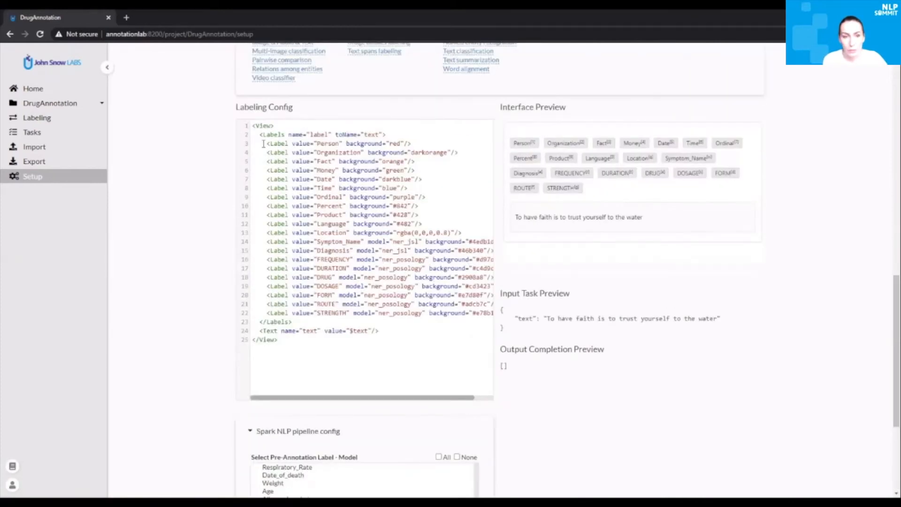
- Replace the Labeling Config XML with the nine model labels having colours and hotkeys, then reach Import
{"action": "left_click_drag", "start_coordinate": [263, 143], "coordinate": [471, 231]}
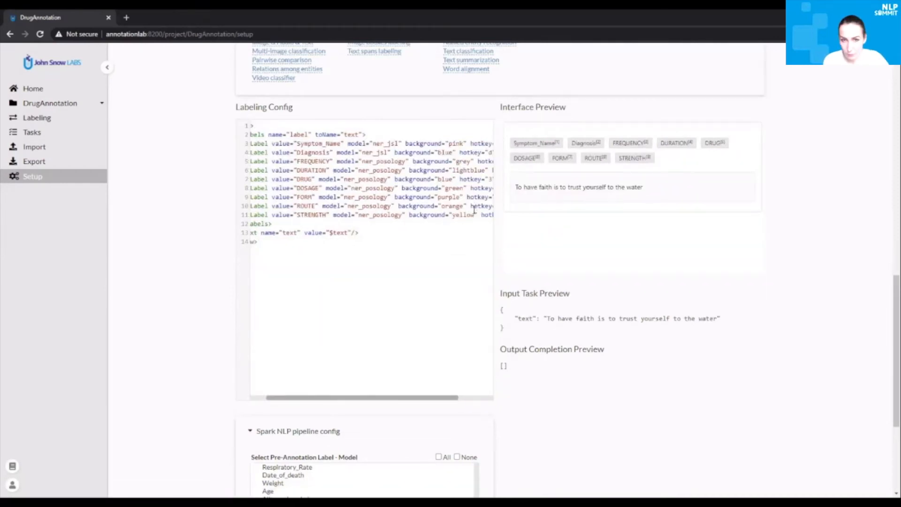
{"action": "scroll", "scroll_direction": "right", "scroll_amount": 3}
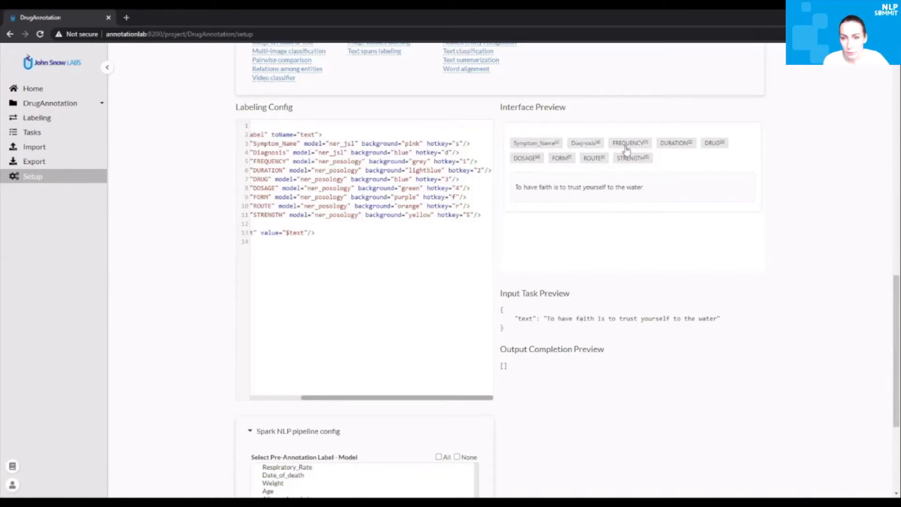
{"action": "mouse_move", "coordinate": [605, 163]}
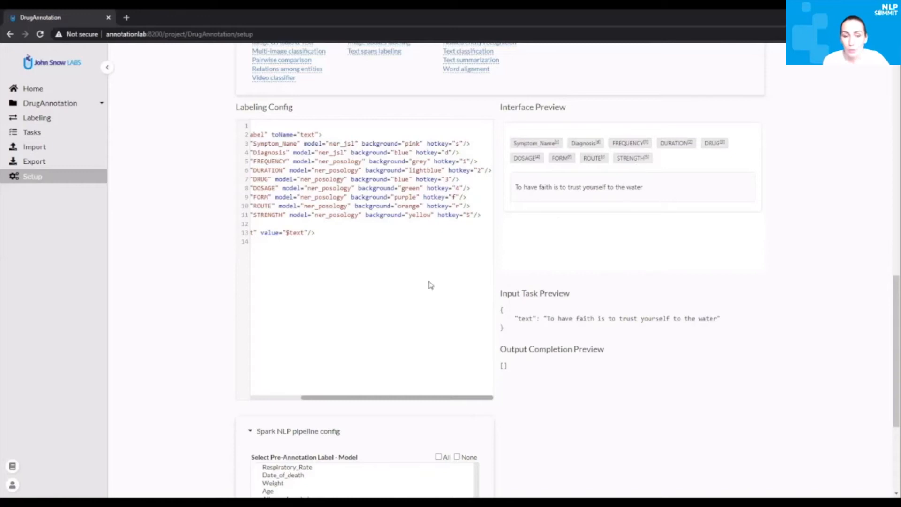
{"action": "scroll", "scroll_direction": "down", "scroll_amount": 3}
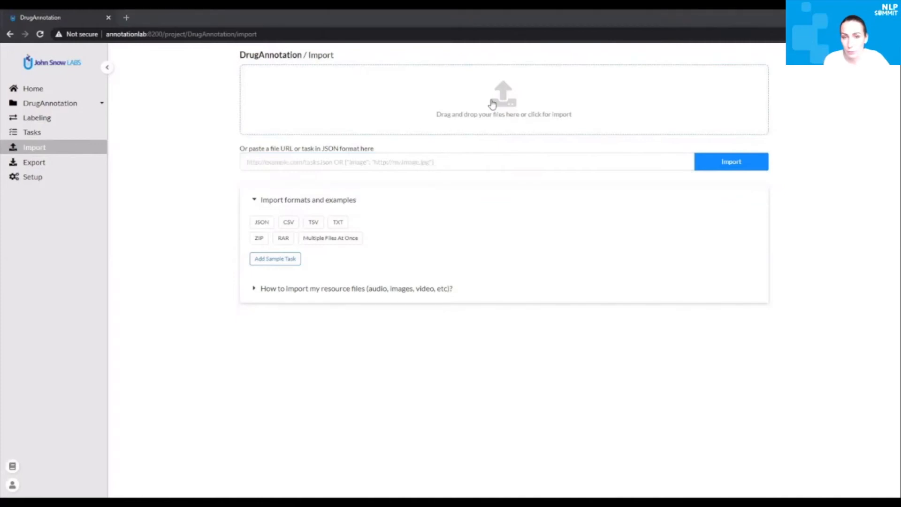
- Import drugs_empty_samples.json to create three tasks and dismiss the import summary
{"action": "left_click", "coordinate": [503, 100]}
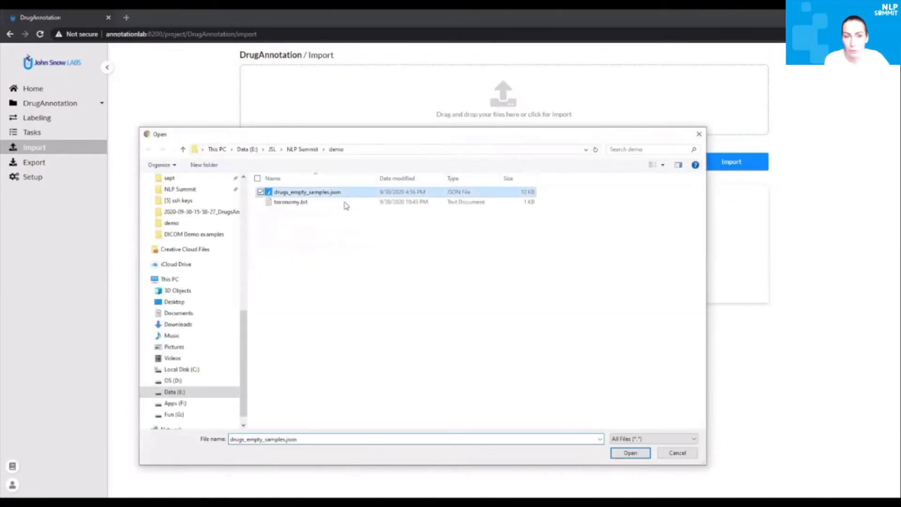
{"action": "left_click", "coordinate": [630, 452]}
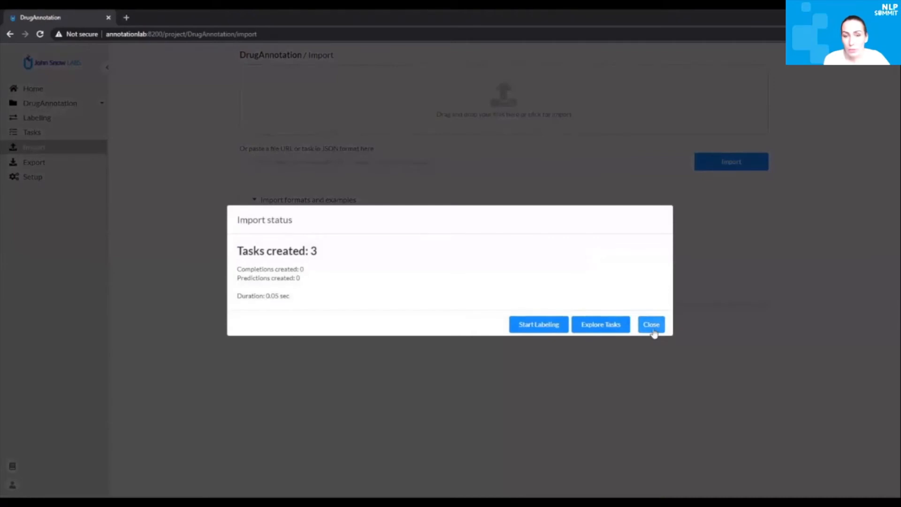
{"action": "left_click", "coordinate": [651, 324]}
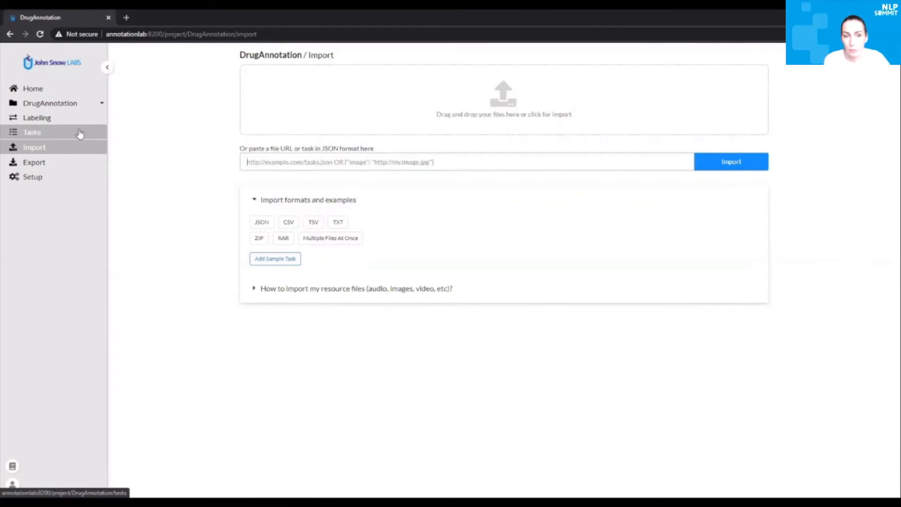
- Open Task 0 in a new tab and confirm its document has no predictions
{"action": "left_click", "coordinate": [32, 132]}
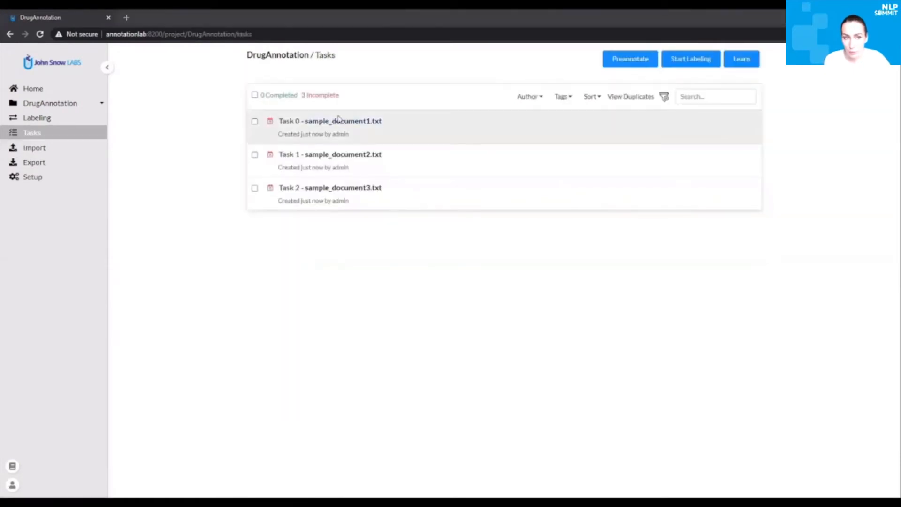
{"action": "mouse_move", "coordinate": [330, 200]}
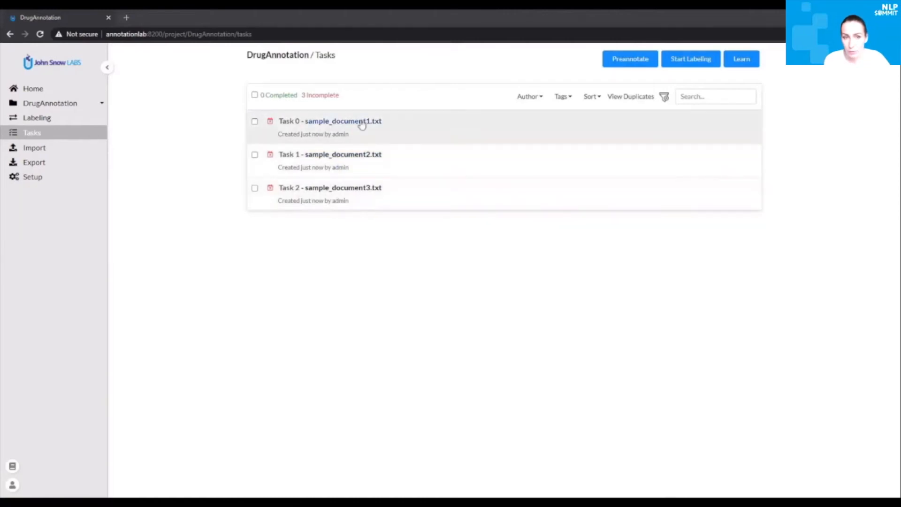
{"action": "mouse_move", "coordinate": [329, 121]}
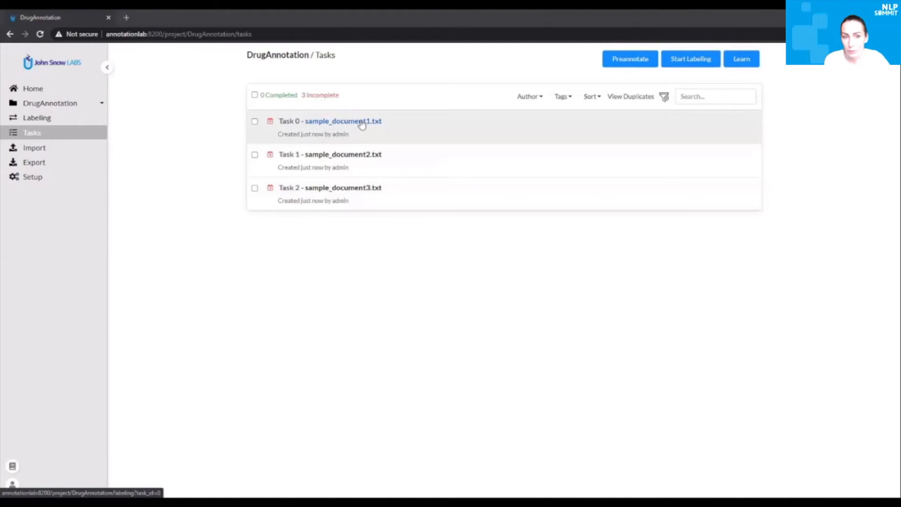
{"action": "left_click", "coordinate": [343, 121]}
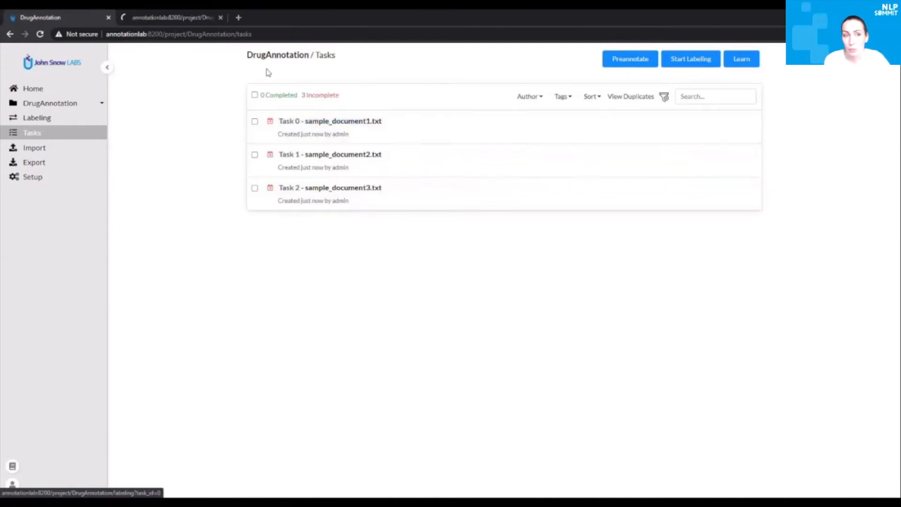
{"action": "left_click", "coordinate": [330, 122]}
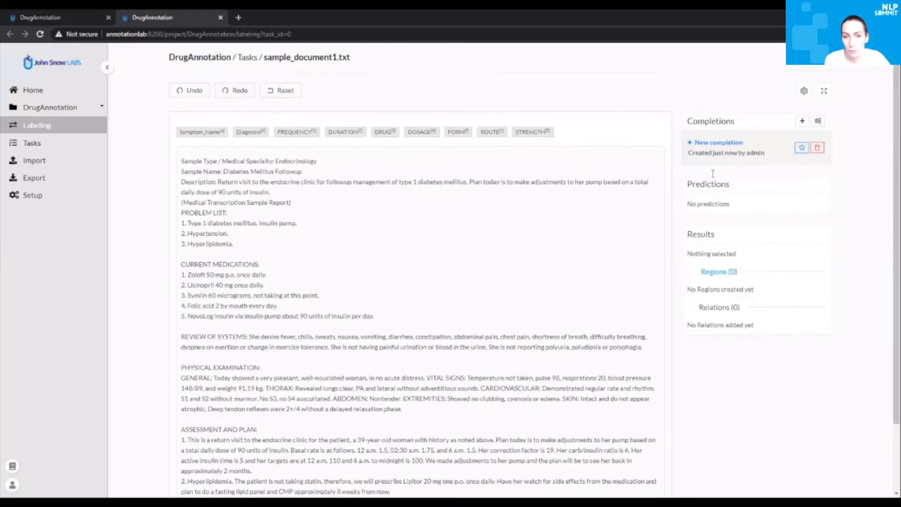
{"action": "scroll", "scroll_direction": "down", "scroll_amount": 3}
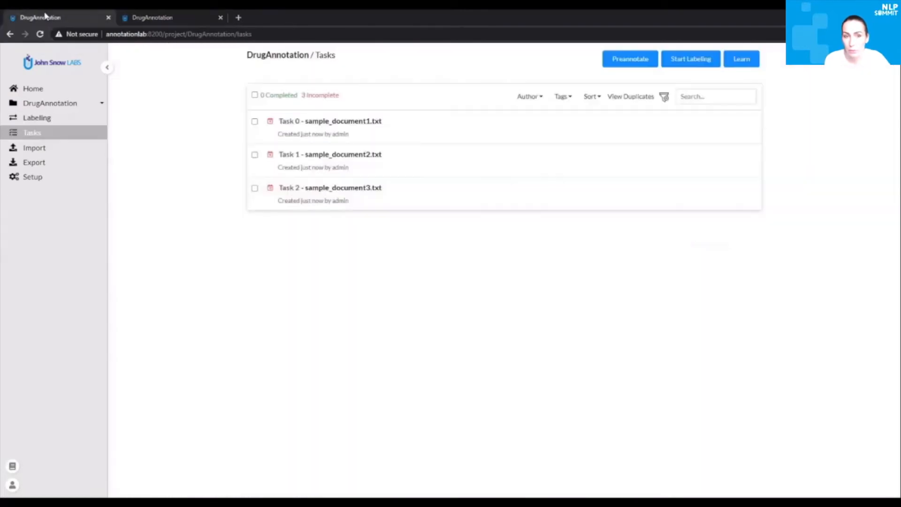
- Open Task 1 in a new tab, confirm no predictions, and return to the task list
{"action": "left_click", "coordinate": [343, 154]}
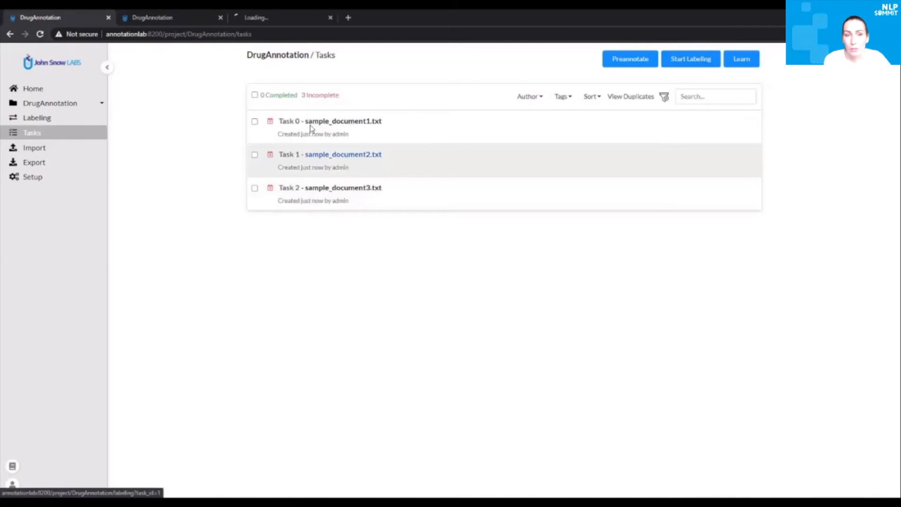
{"action": "left_click", "coordinate": [330, 154]}
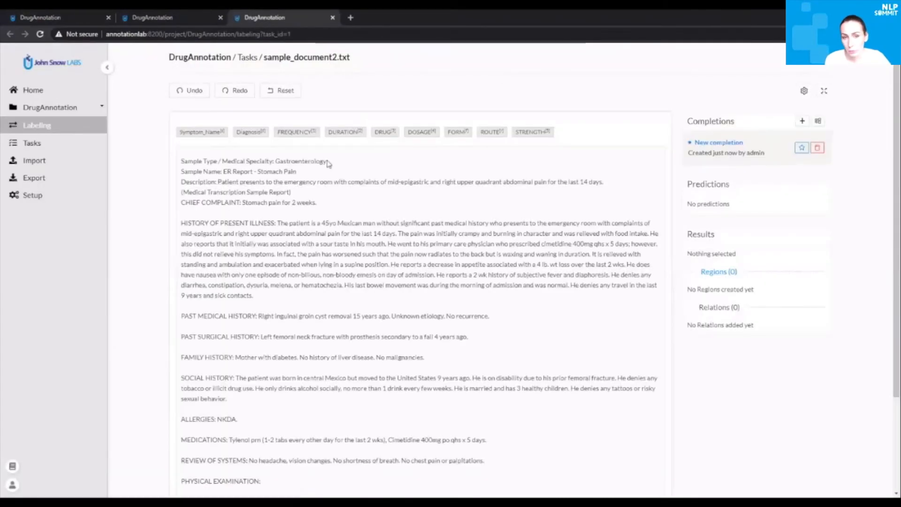
{"action": "left_click", "coordinate": [32, 132]}
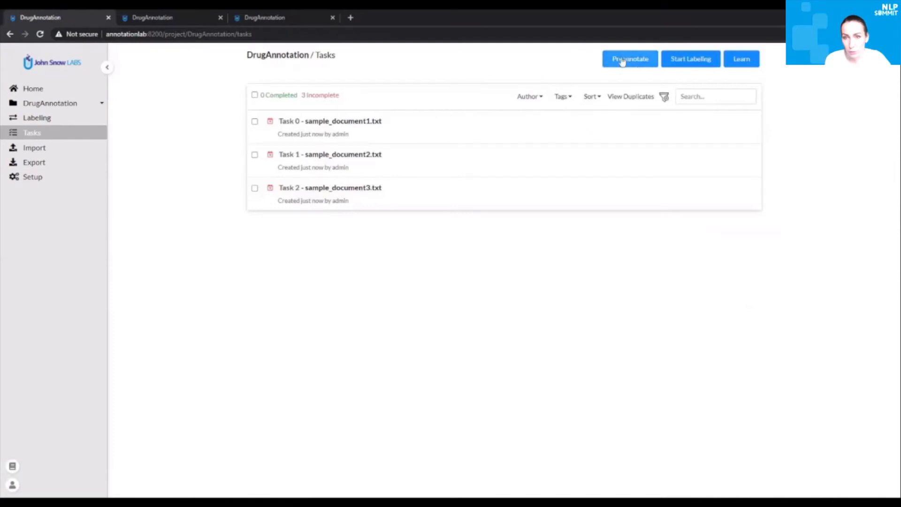
- Run Preannotate, confirm Task Succeeded: 3, close extra tabs and reopen Task 0
{"action": "left_click", "coordinate": [629, 59]}
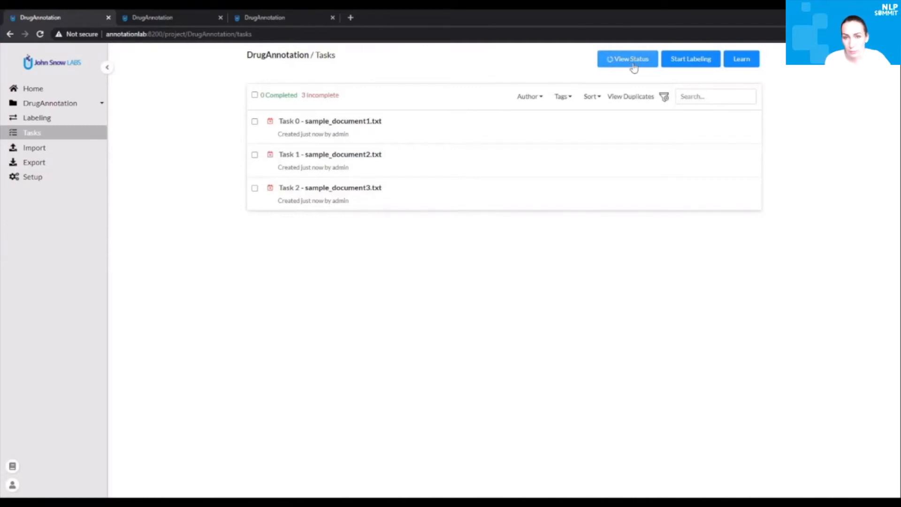
{"action": "left_click", "coordinate": [628, 58]}
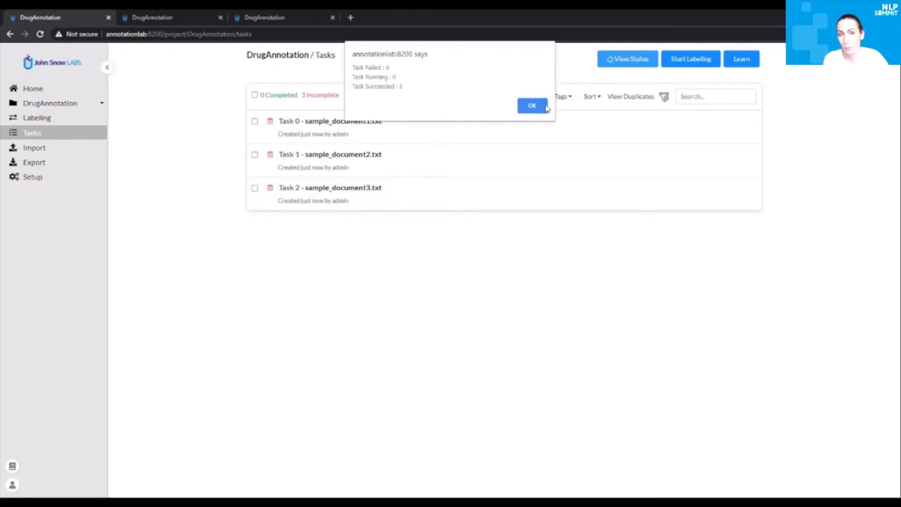
{"action": "left_click", "coordinate": [531, 106]}
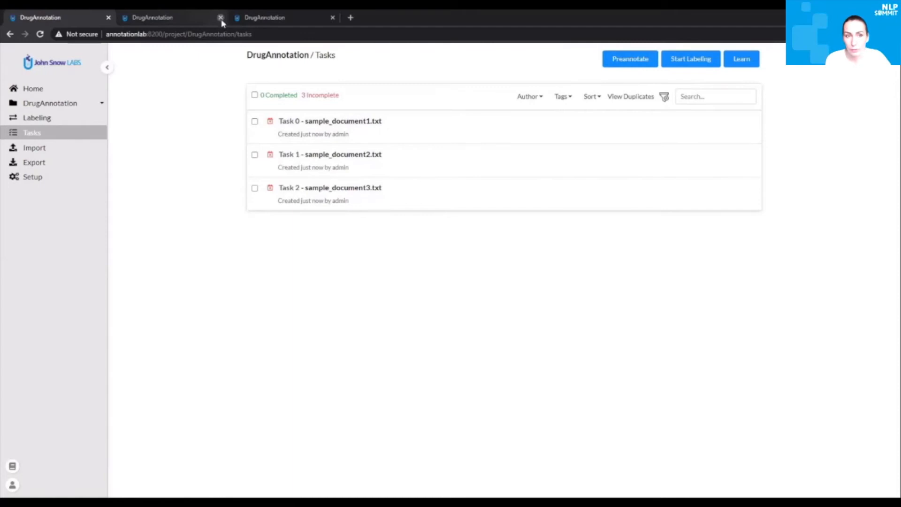
{"action": "left_click", "coordinate": [220, 17]}
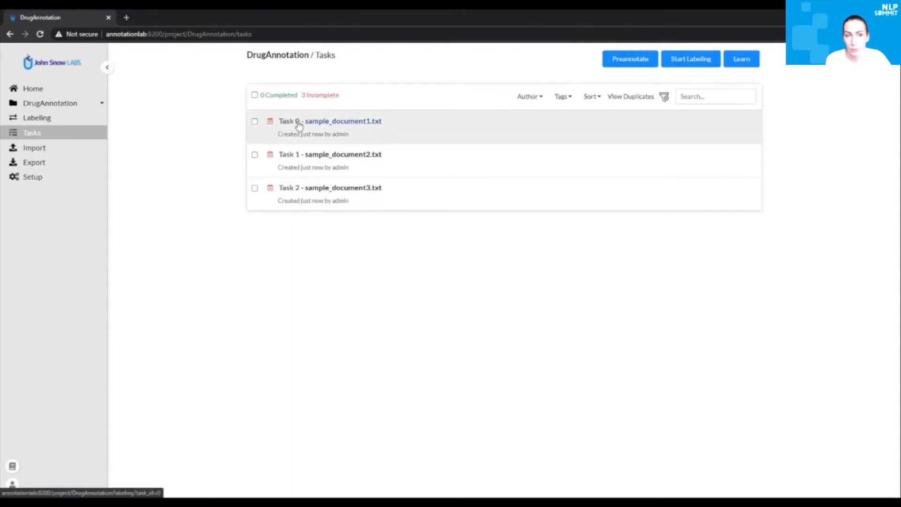
{"action": "left_click", "coordinate": [344, 122]}
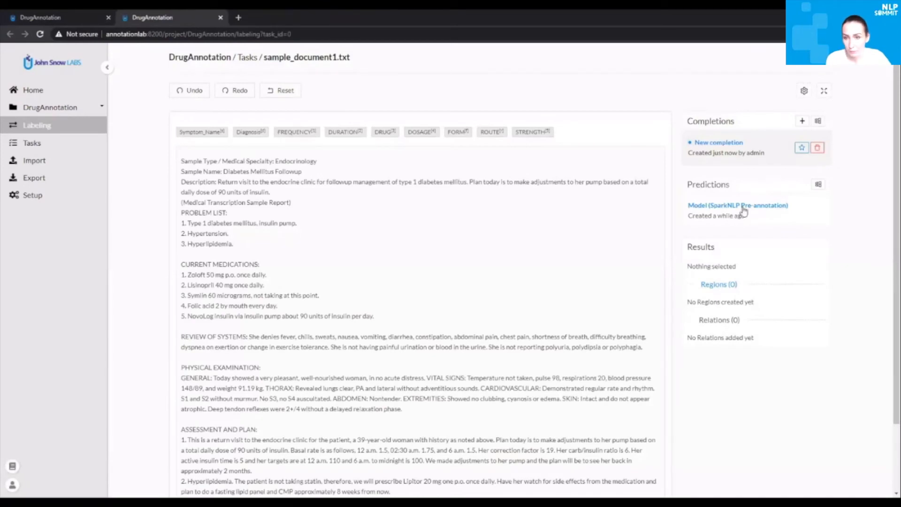
{"action": "mouse_move", "coordinate": [653, 321]}
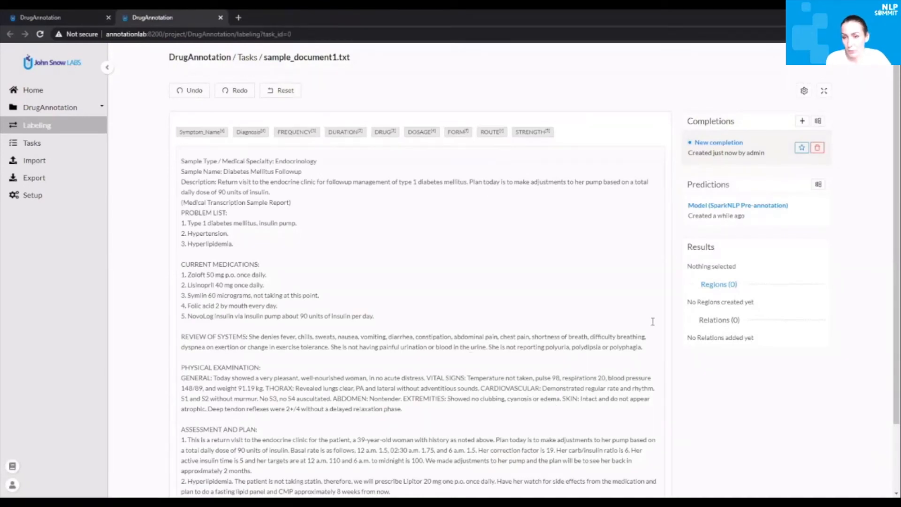
- Copy the SparkNLP prediction into a new completion and inspect the 90 units and insulin labels
{"action": "left_click", "coordinate": [738, 205]}
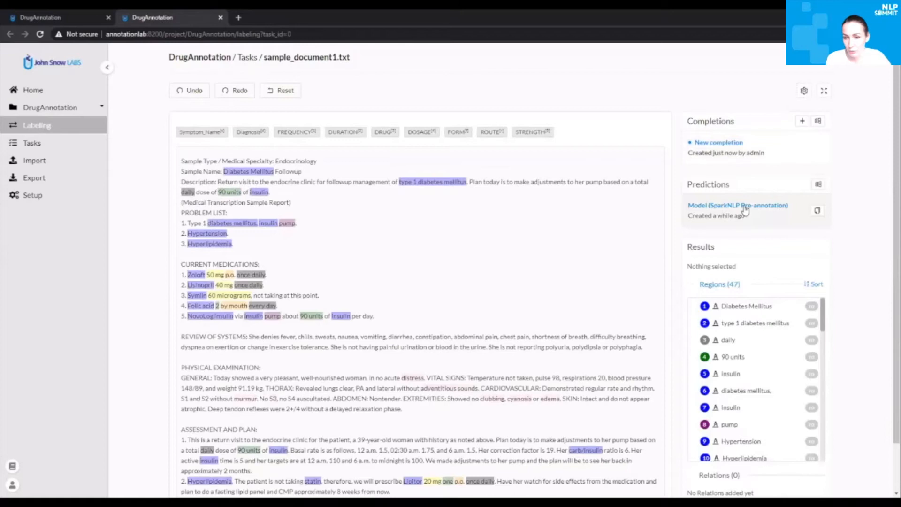
{"action": "scroll", "scroll_direction": "down", "scroll_amount": 3}
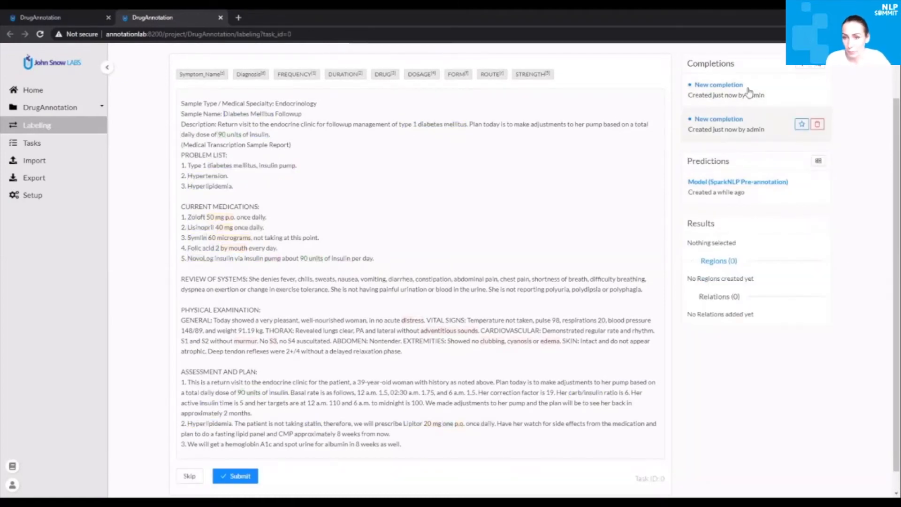
{"action": "left_click", "coordinate": [725, 90]}
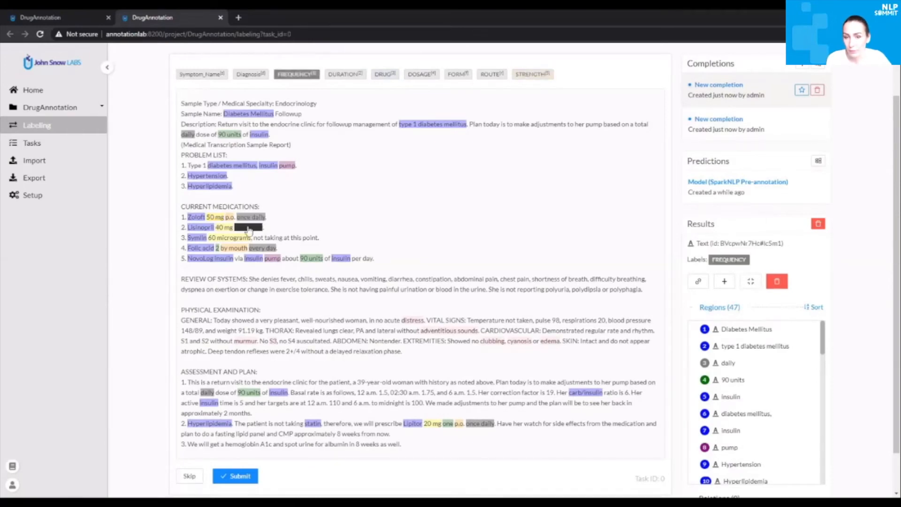
{"action": "left_click", "coordinate": [532, 73]}
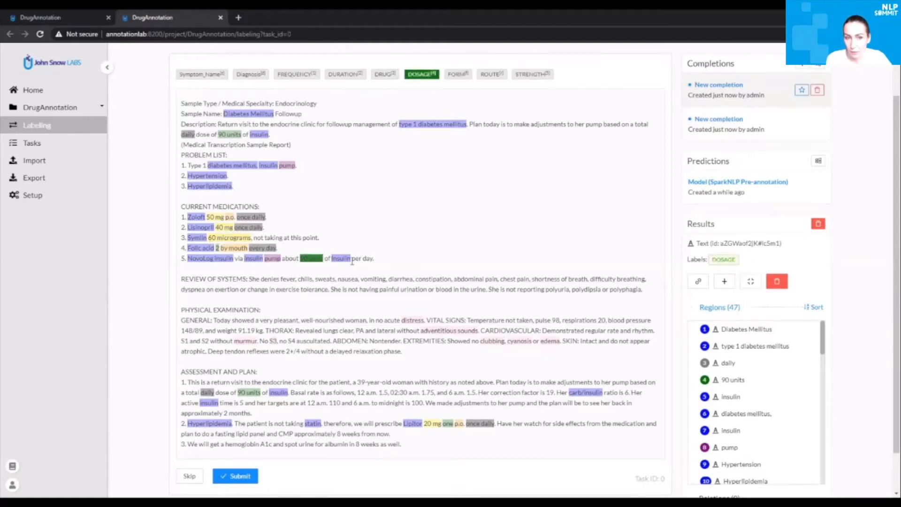
{"action": "left_click", "coordinate": [383, 73]}
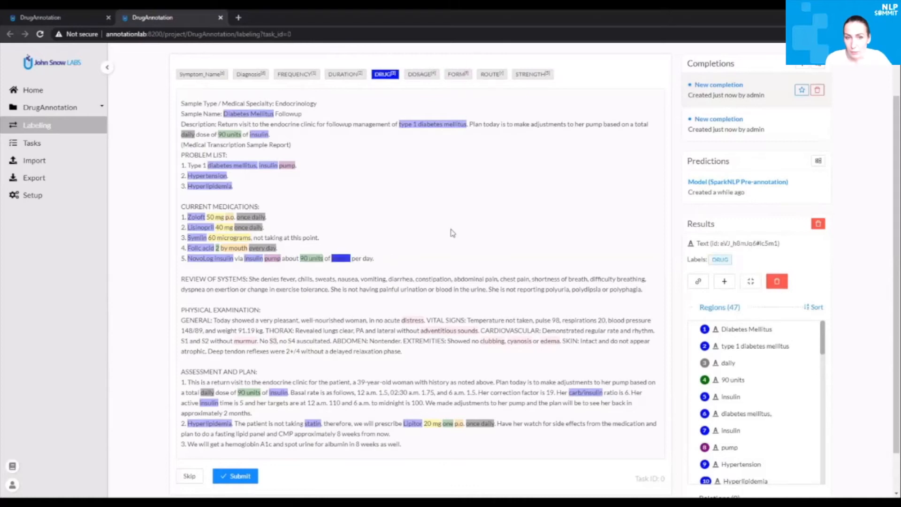
- Relabel Type 1 diabetes mellitus and start labelling the review-of-systems symptoms
{"action": "scroll", "scroll_direction": "down", "scroll_amount": 3}
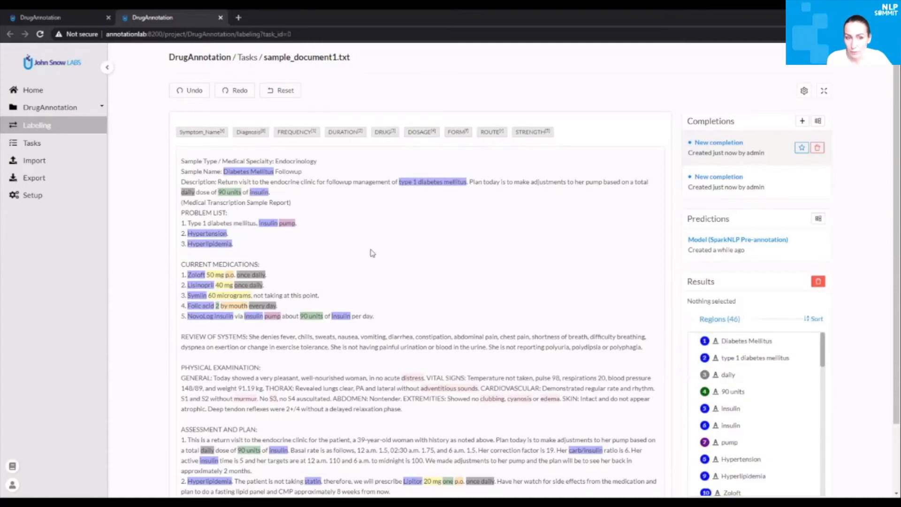
{"action": "left_click", "coordinate": [250, 131]}
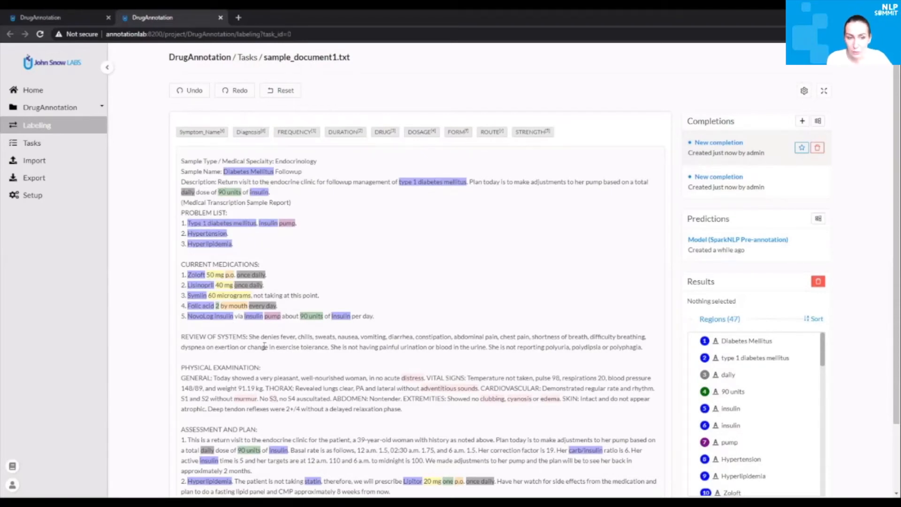
{"action": "left_click", "coordinate": [202, 131]}
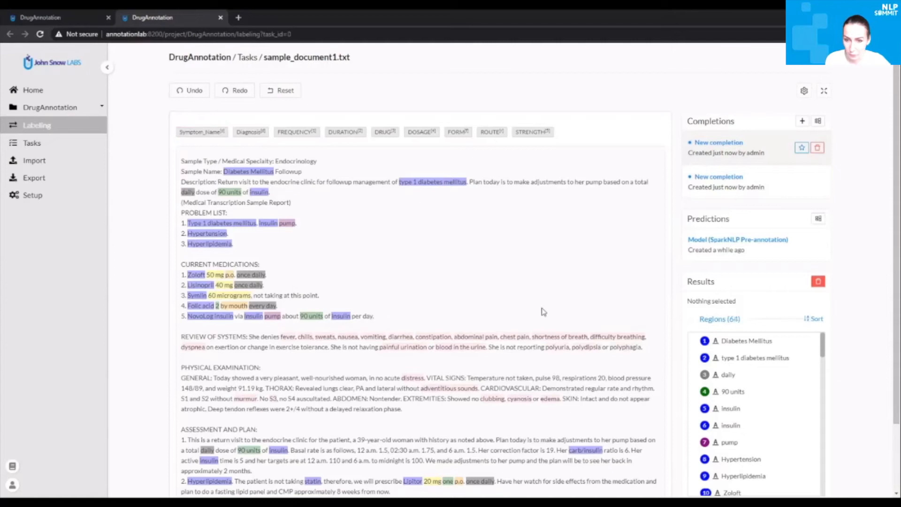
{"action": "mouse_move", "coordinate": [278, 389]}
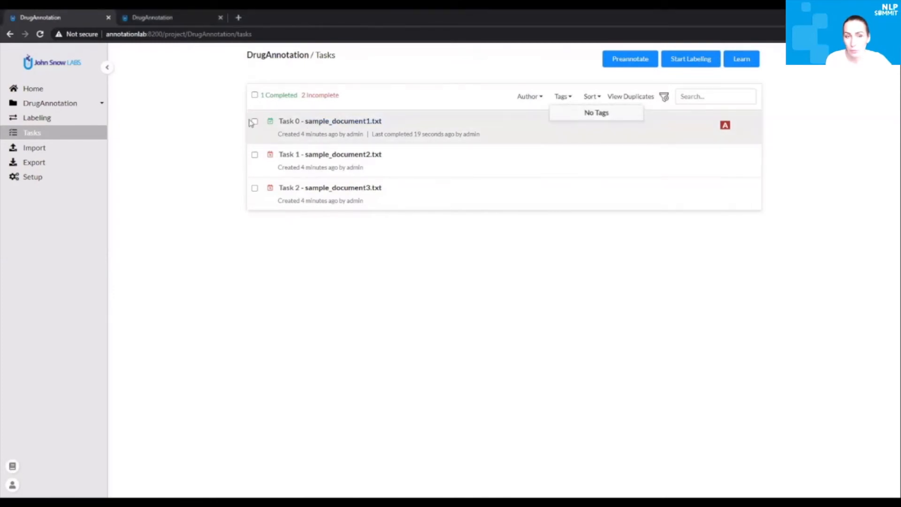
- Tag Task 0 with a new 'Done' tag, then open Task 1 for labeling
{"action": "left_click", "coordinate": [254, 121]}
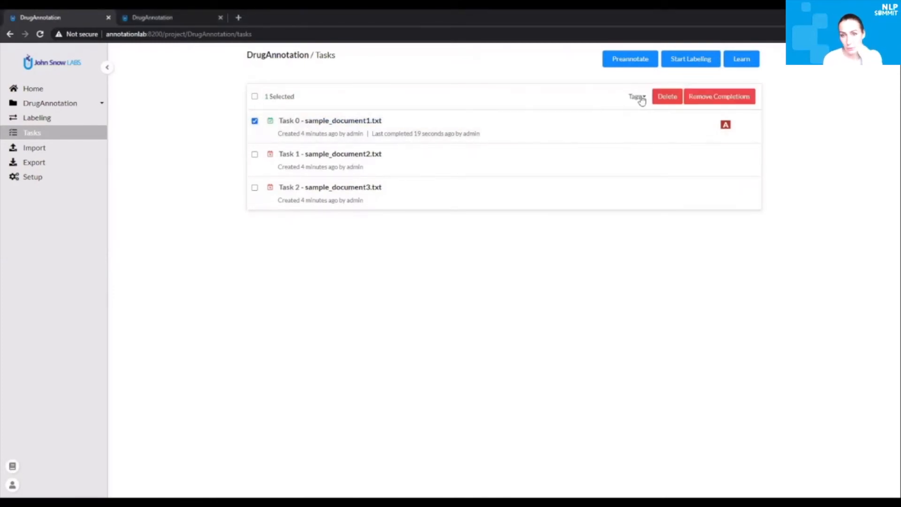
{"action": "left_click", "coordinate": [637, 96]}
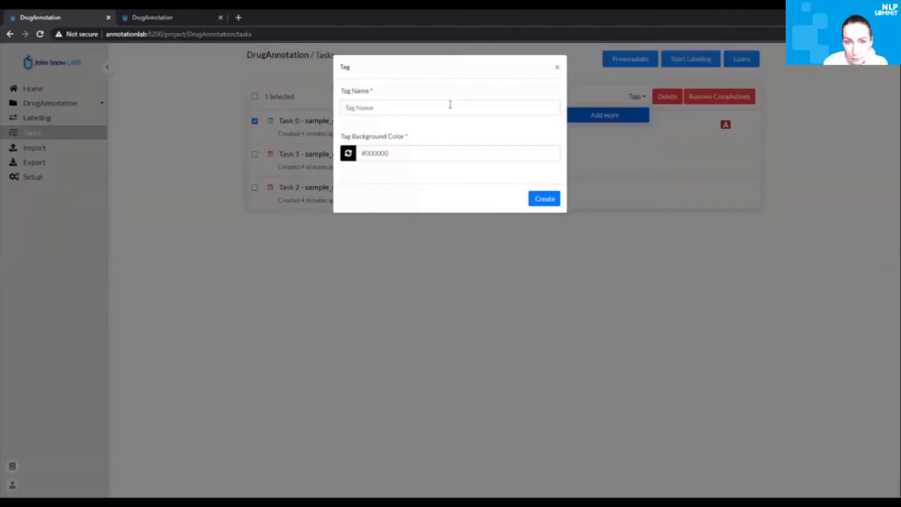
{"action": "type", "text": "Done"}
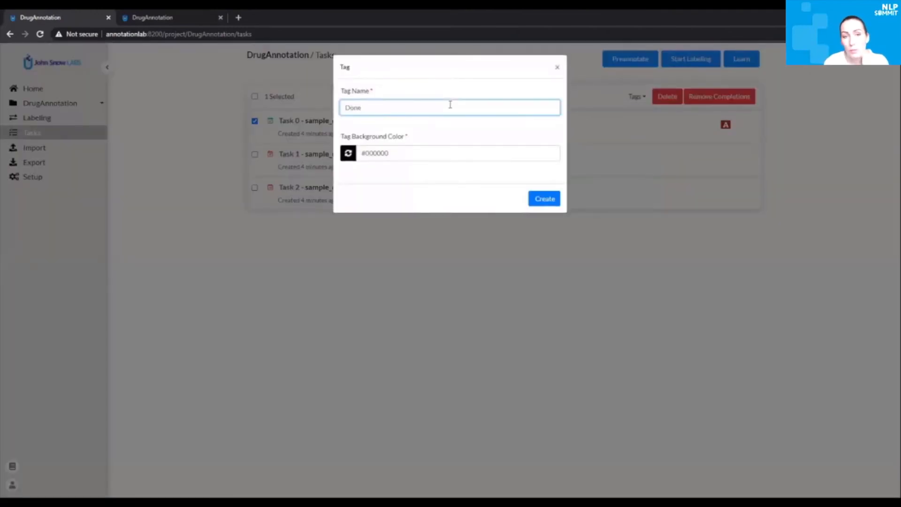
{"action": "left_click", "coordinate": [544, 198]}
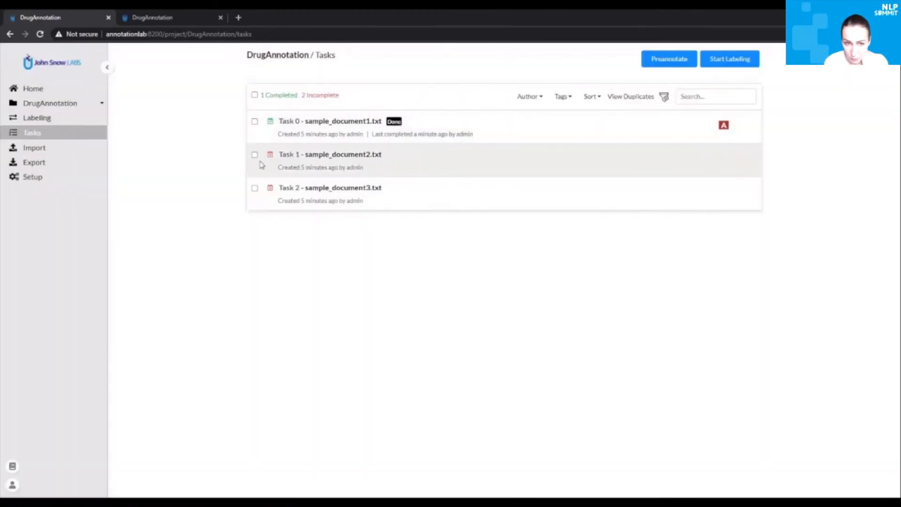
{"action": "left_click", "coordinate": [330, 154]}
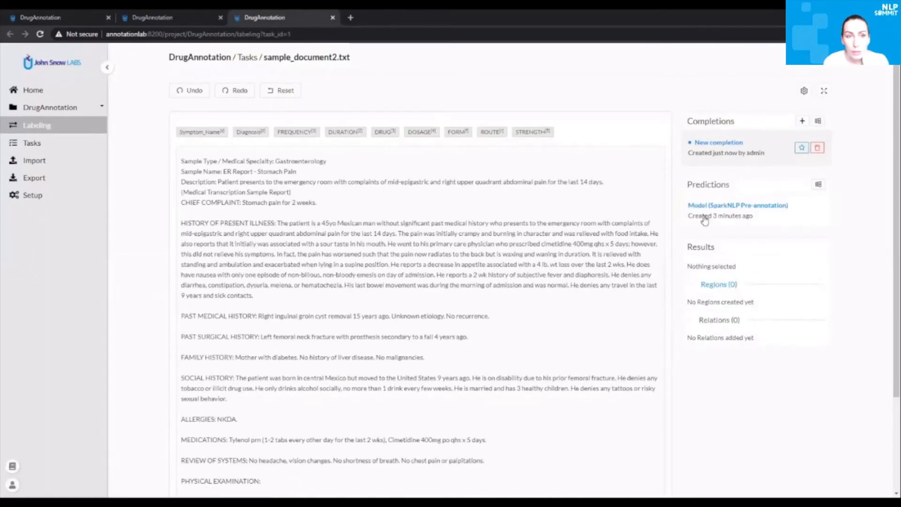
- Build Task 1's completion from predictions, label Stomach Pain, and submit it
{"action": "left_click", "coordinate": [738, 205]}
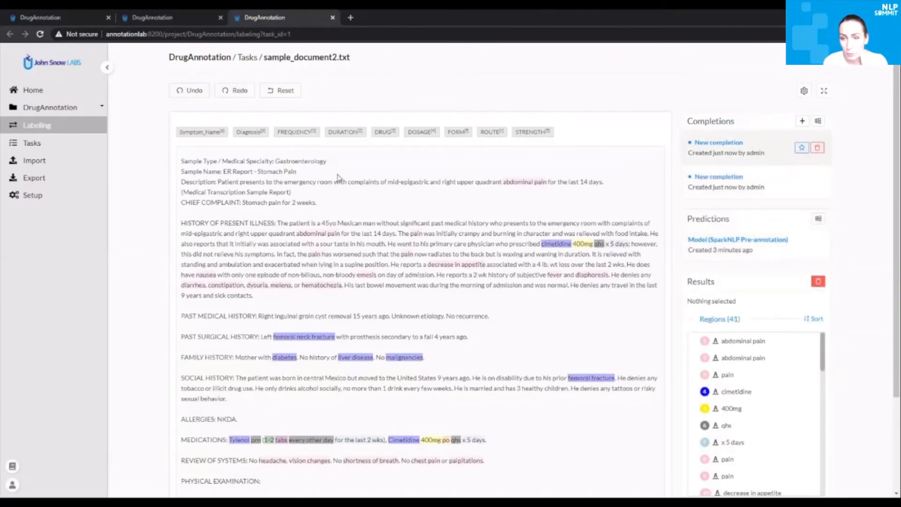
{"action": "left_click", "coordinate": [200, 131]}
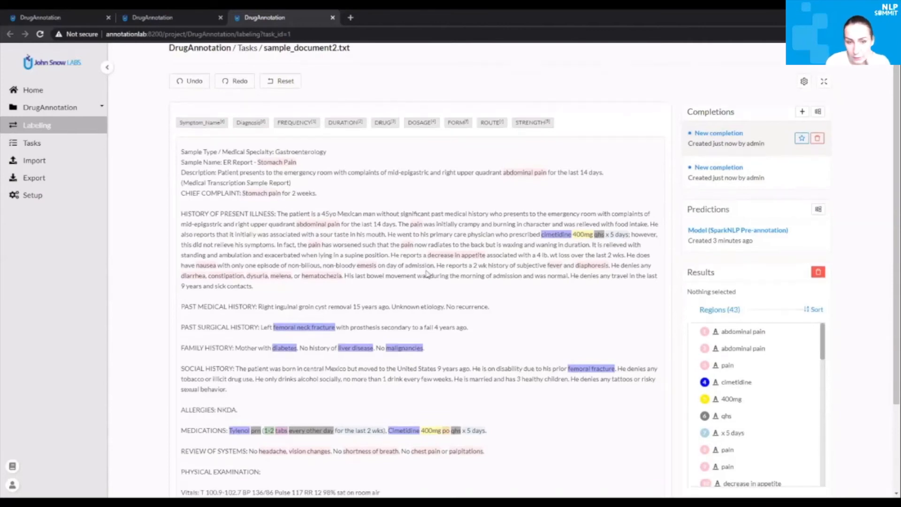
{"action": "scroll", "scroll_direction": "down", "scroll_amount": 3}
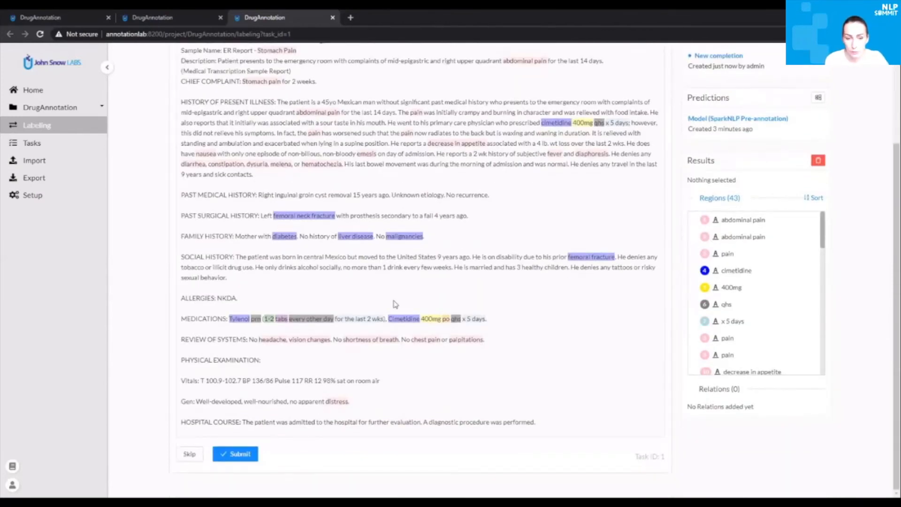
{"action": "left_click", "coordinate": [235, 454]}
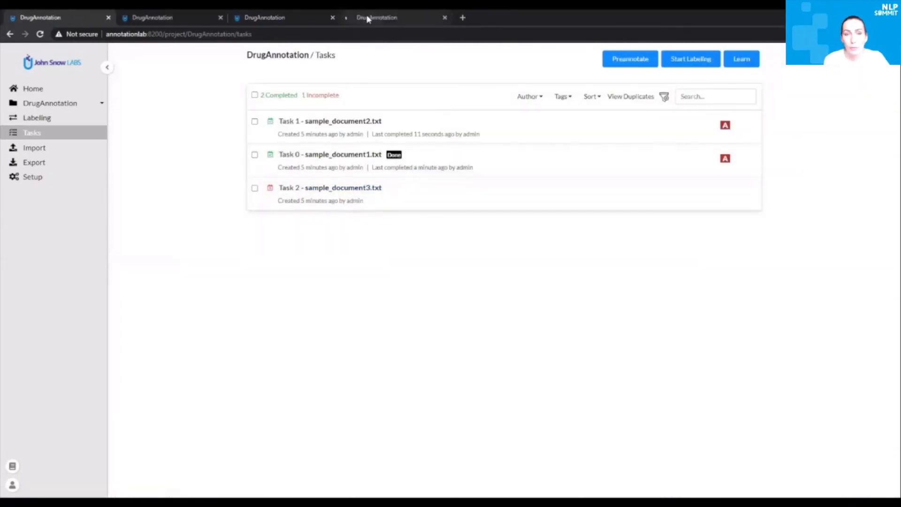
- Turn Task 2's 89-region prediction into a completion and add one more labelled region
{"action": "left_click", "coordinate": [329, 187]}
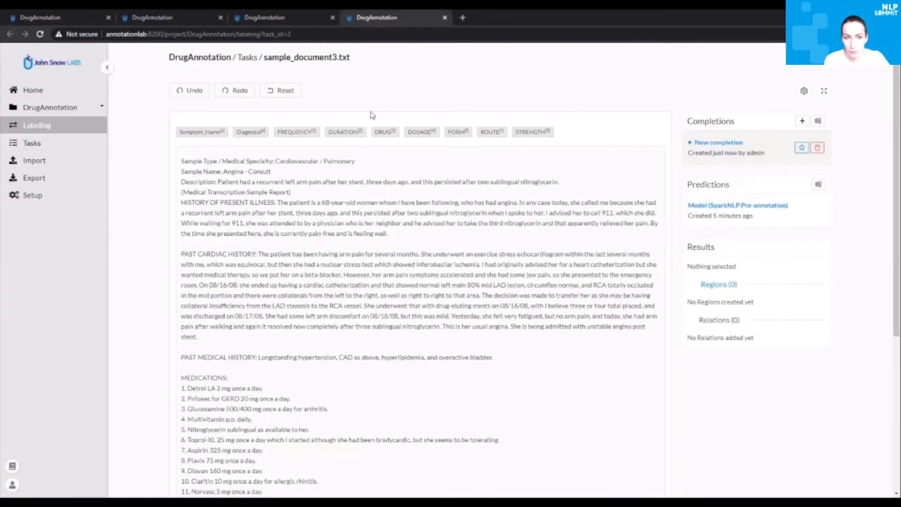
{"action": "left_click", "coordinate": [818, 210]}
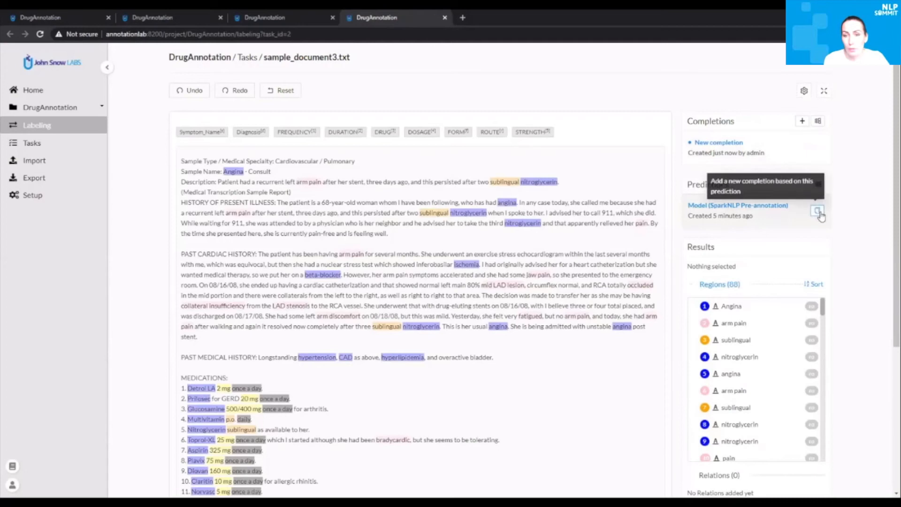
{"action": "left_click", "coordinate": [818, 211]}
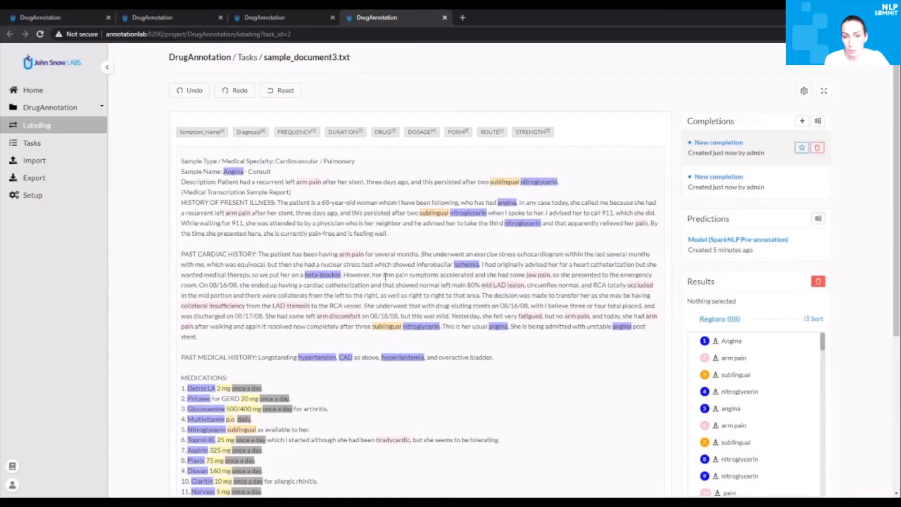
{"action": "left_click", "coordinate": [202, 131]}
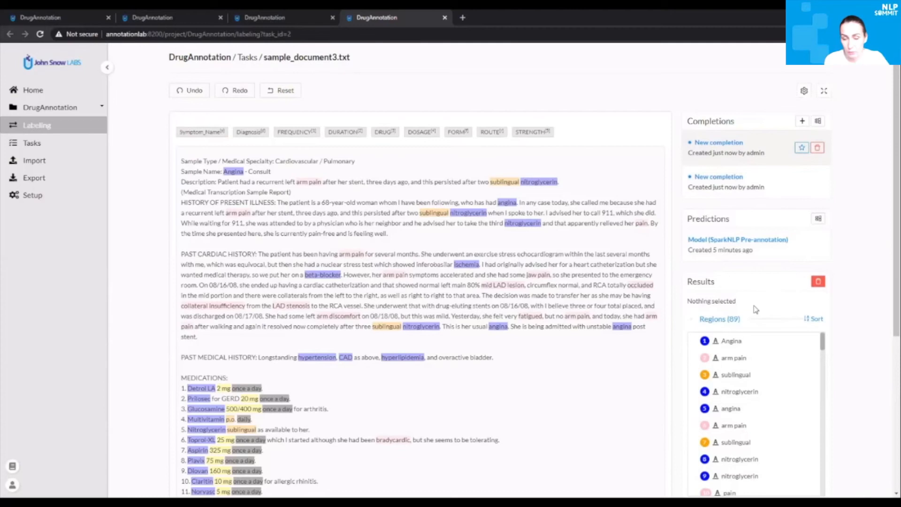
{"action": "scroll", "scroll_direction": "down", "scroll_amount": 3}
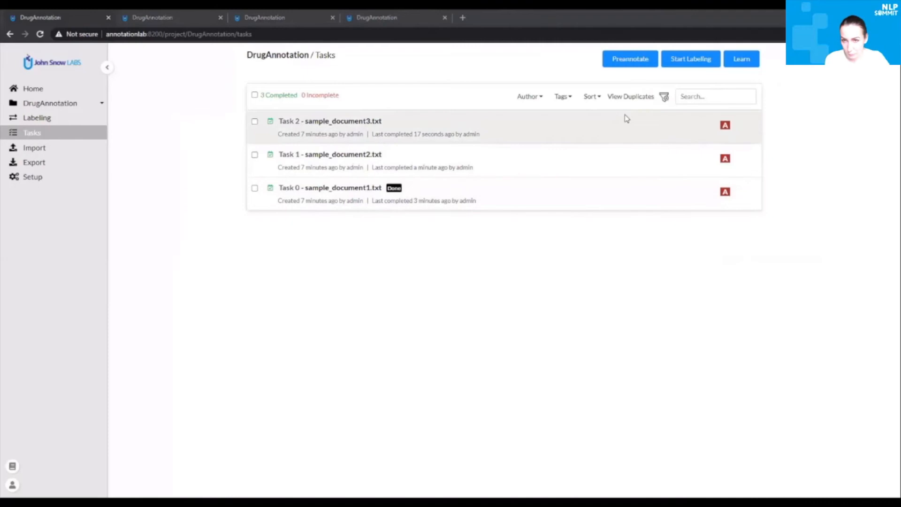
{"action": "mouse_move", "coordinate": [536, 125]}
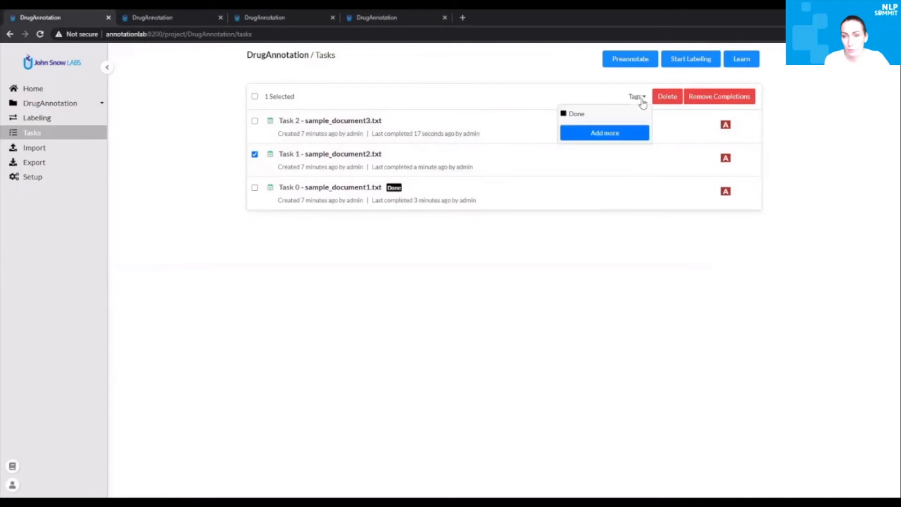
- Draft a 'Corrections Needed' tag for Task 1 with a refreshed background colour
{"action": "left_click", "coordinate": [603, 132]}
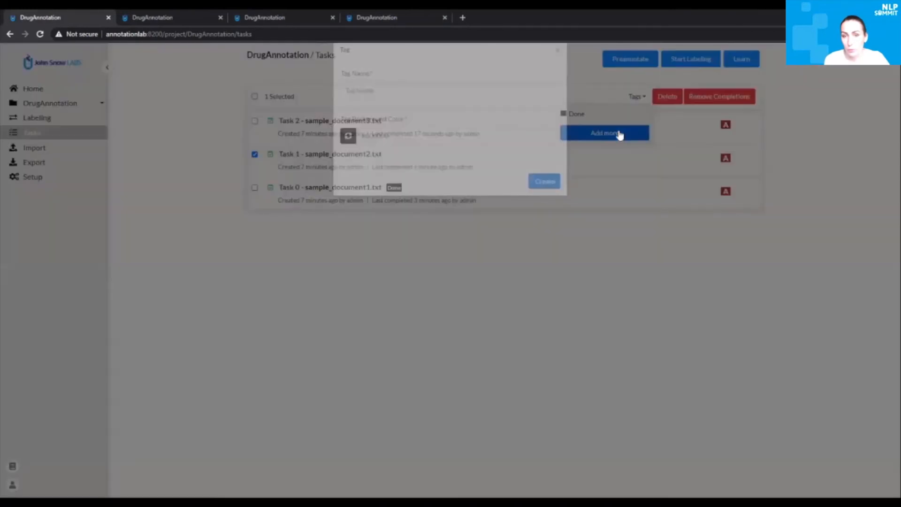
{"action": "type", "text": "Col"}
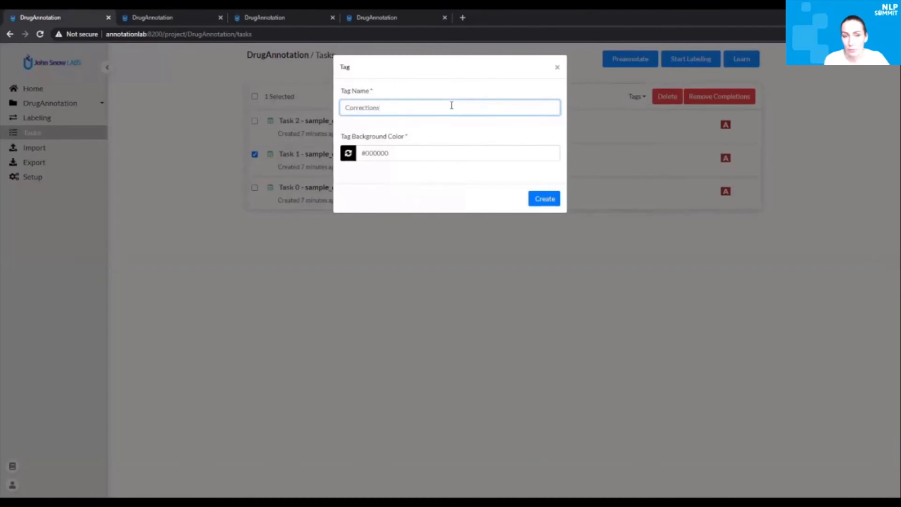
{"action": "type", "text": "Needed"}
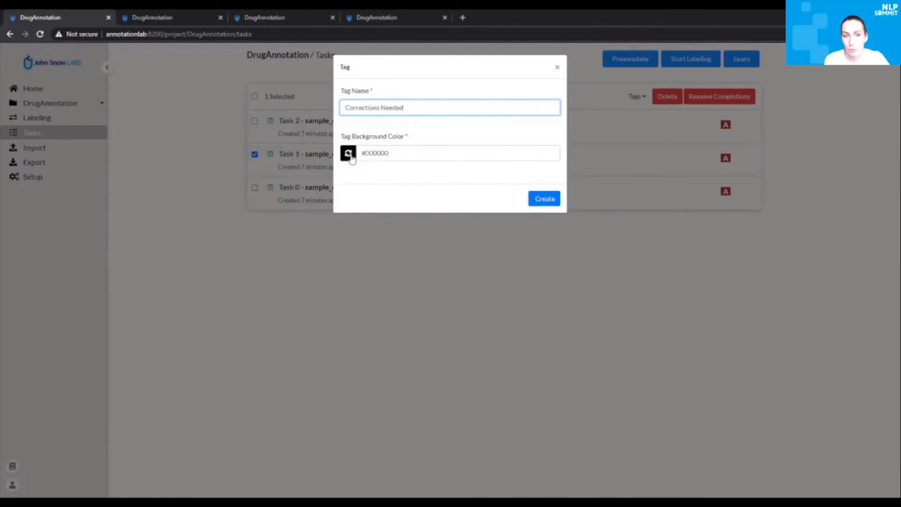
{"action": "left_click", "coordinate": [543, 198]}
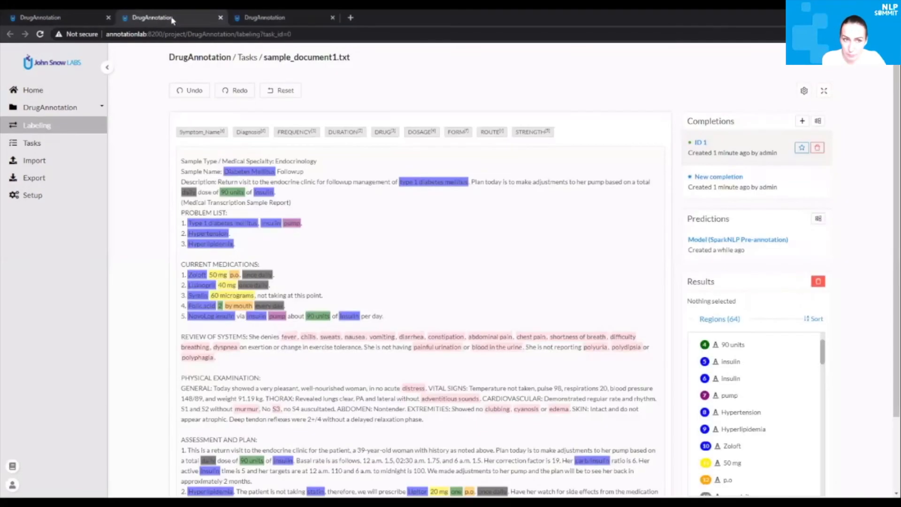
- Reload Task 0 to show the retrained DrugAnnotation model's predictions and view Task 1's completion
{"action": "left_click", "coordinate": [150, 16]}
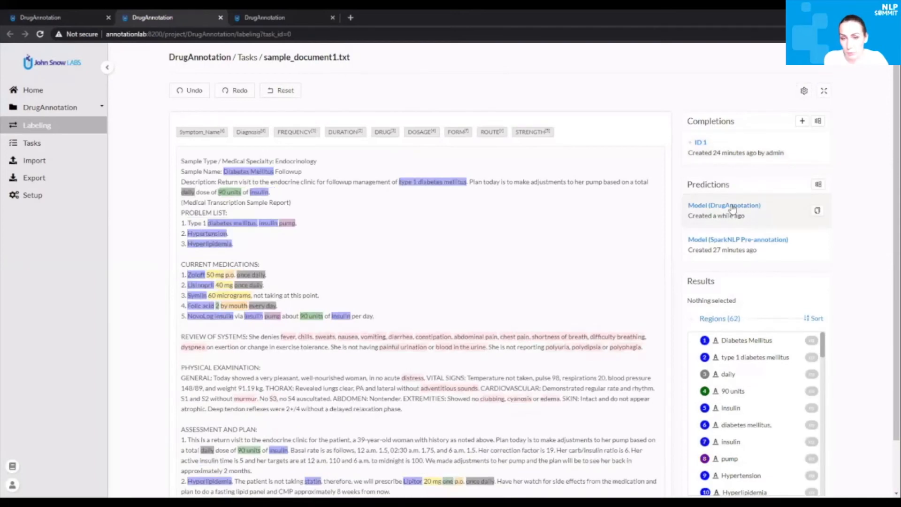
{"action": "left_click", "coordinate": [738, 239]}
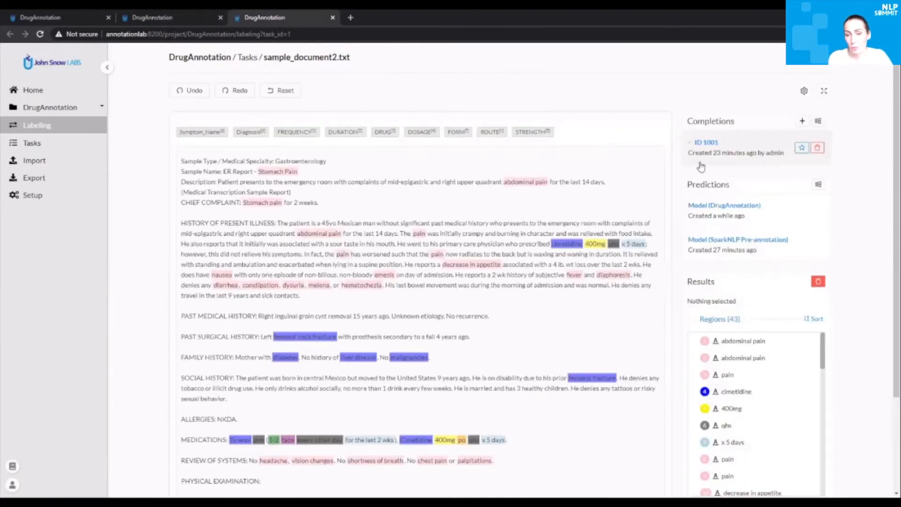
{"action": "left_click", "coordinate": [723, 206]}
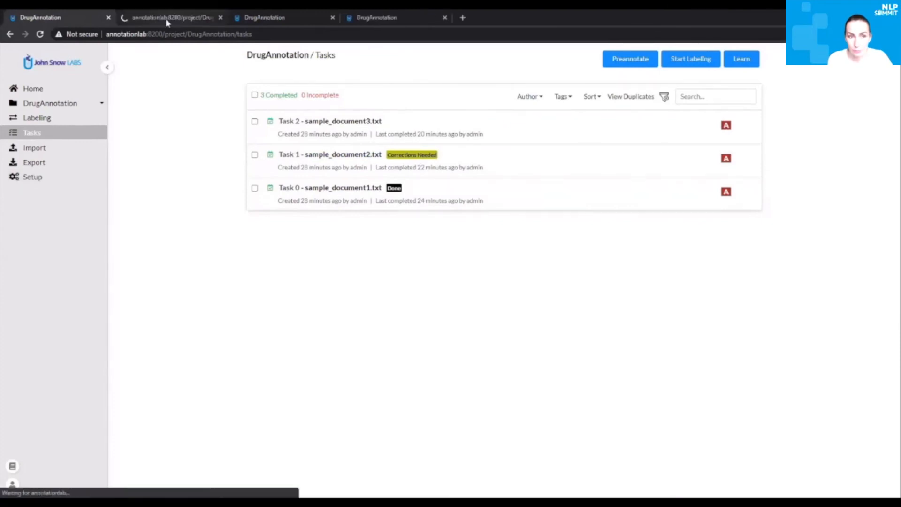
- Show the Spark NLP pipeline config listing the DRUGANNOTATION model and its labels on the Setup page
{"action": "left_click", "coordinate": [33, 176]}
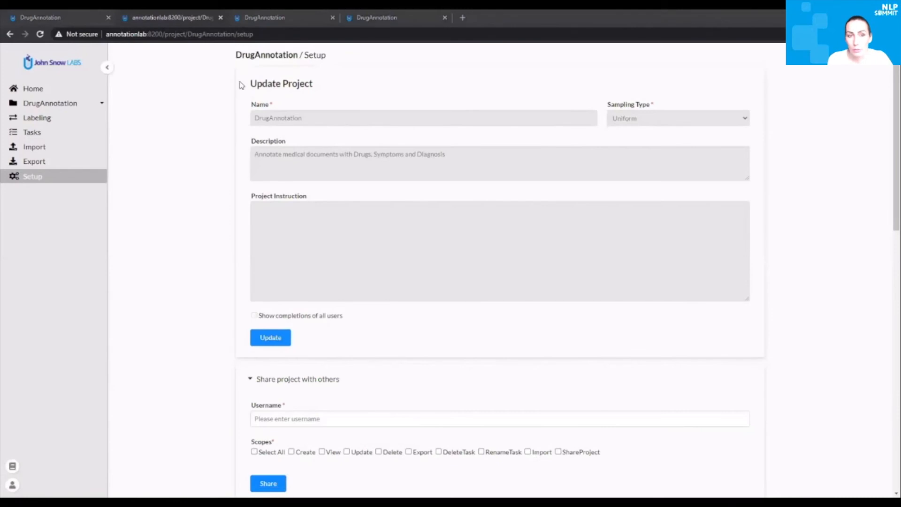
{"action": "scroll", "scroll_direction": "down", "scroll_amount": 3}
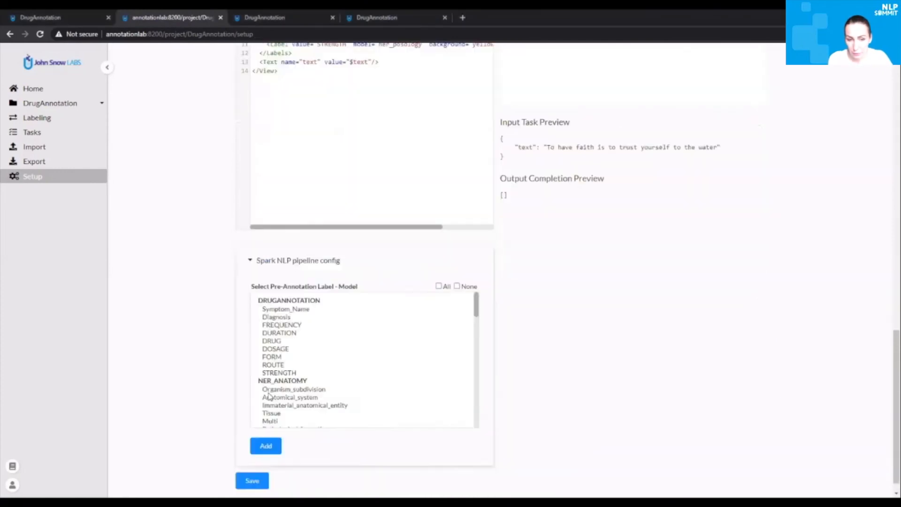
{"action": "scroll", "scroll_direction": "down", "scroll_amount": 3}
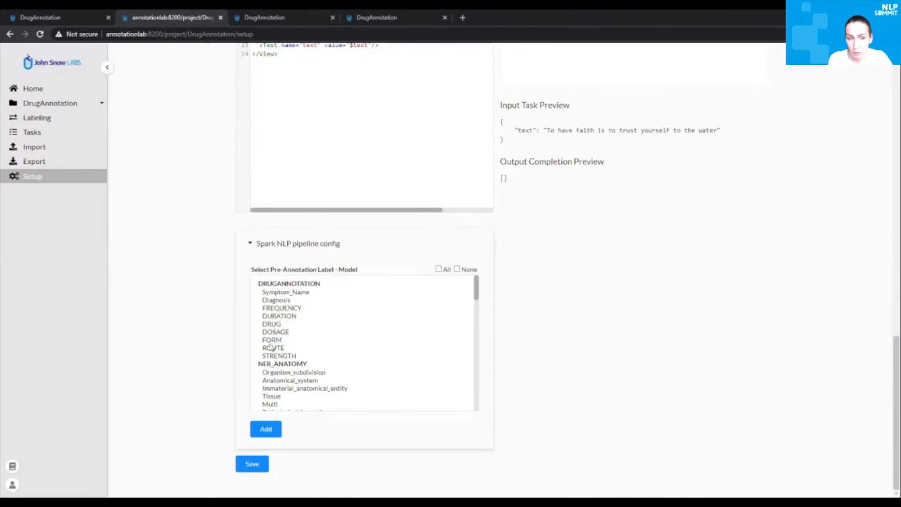
{"action": "mouse_move", "coordinate": [298, 360]}
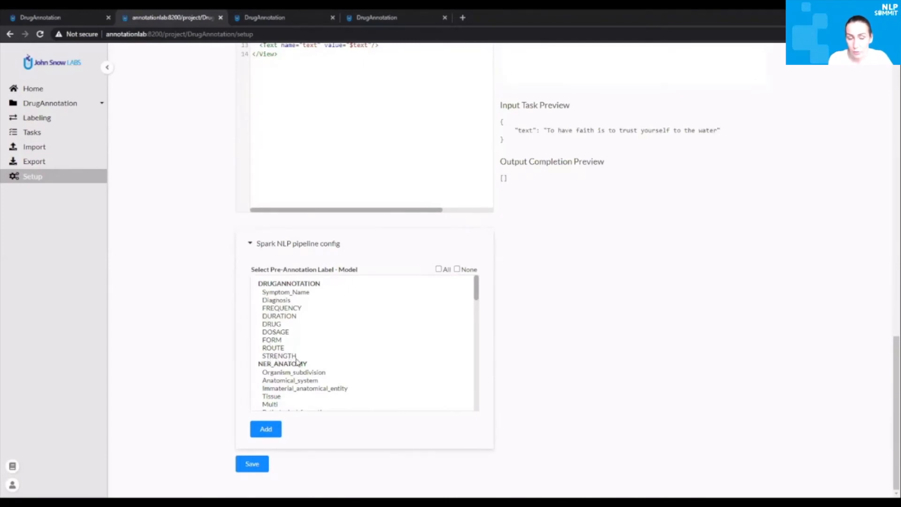
{"action": "mouse_move", "coordinate": [320, 362]}
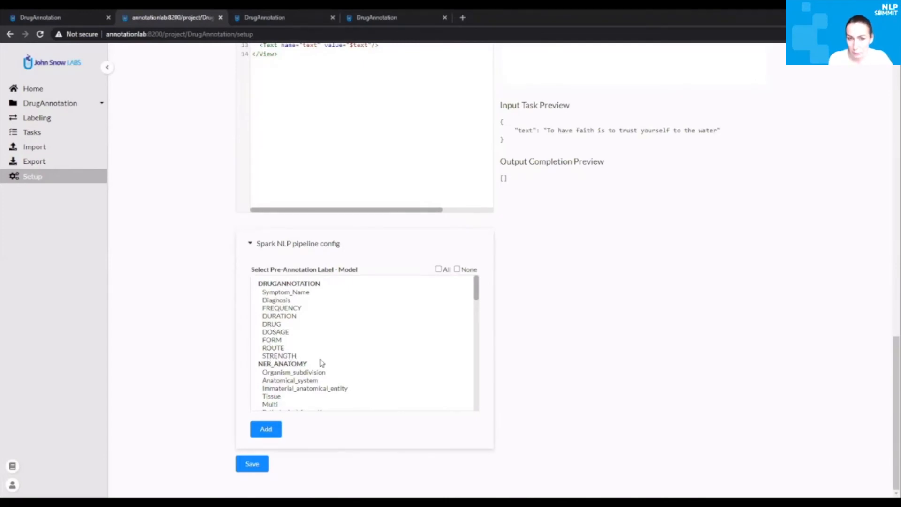
{"action": "mouse_move", "coordinate": [330, 362]}
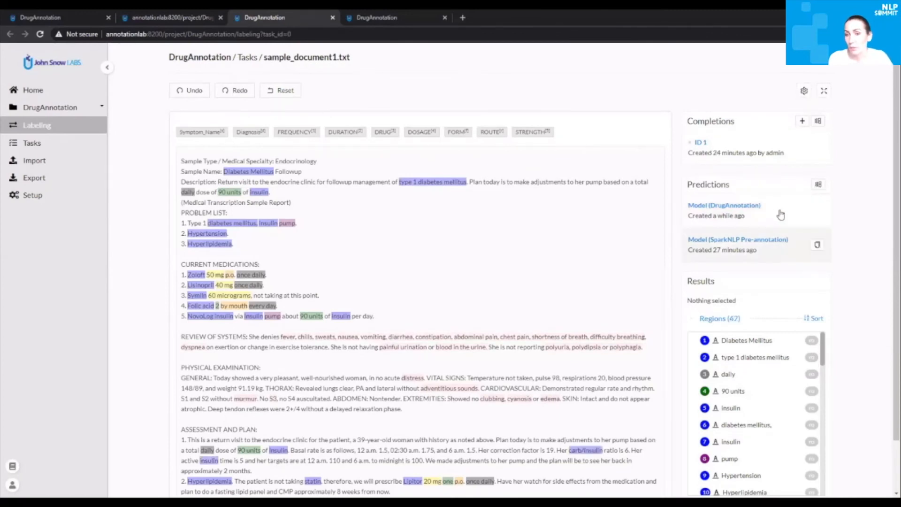
- Create completion ID 2 on Task 0 from the DrugAnnotation model's predictions (62 regions)
{"action": "left_click", "coordinate": [802, 121]}
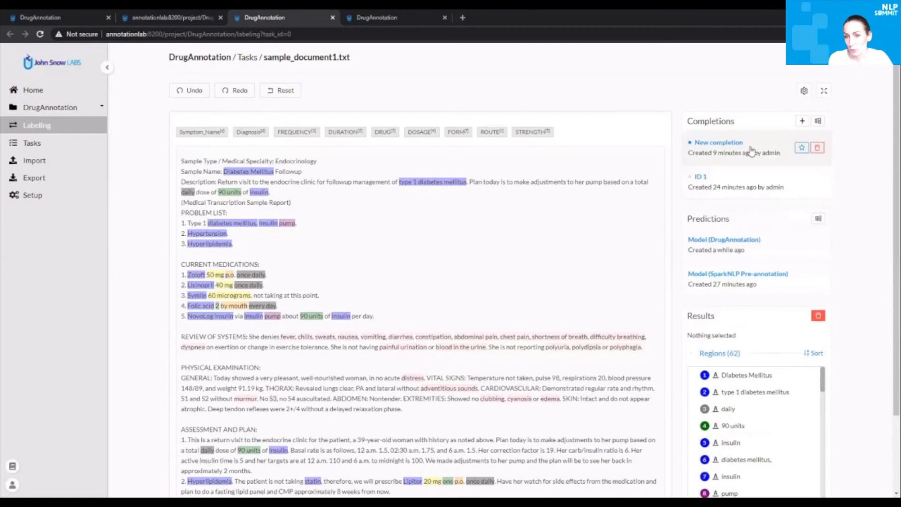
{"action": "mouse_move", "coordinate": [758, 150]}
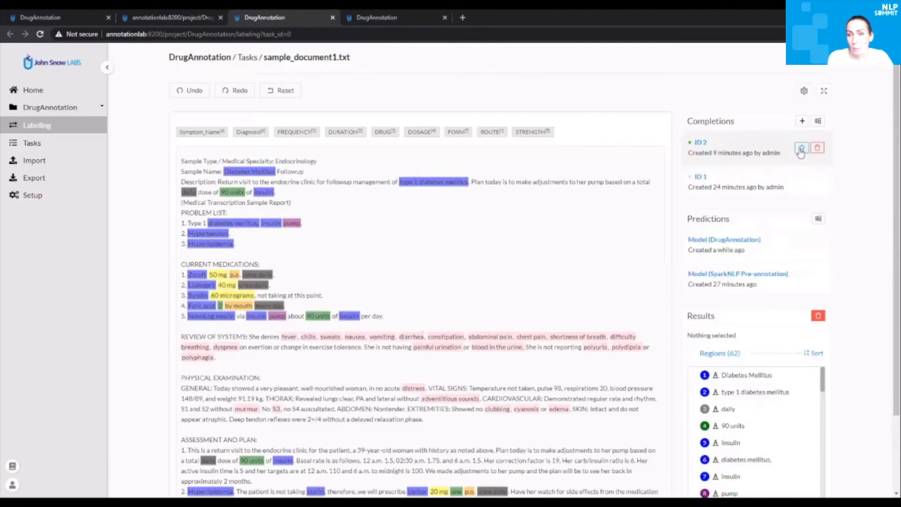
{"action": "mouse_move", "coordinate": [802, 148]}
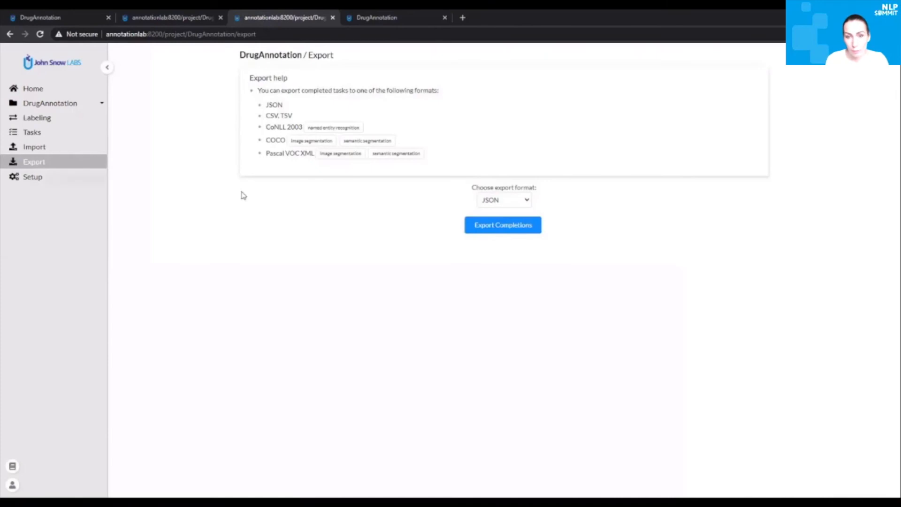
- Export the DrugAnnotation completions as JSON and download the zip archive
{"action": "left_click", "coordinate": [502, 224]}
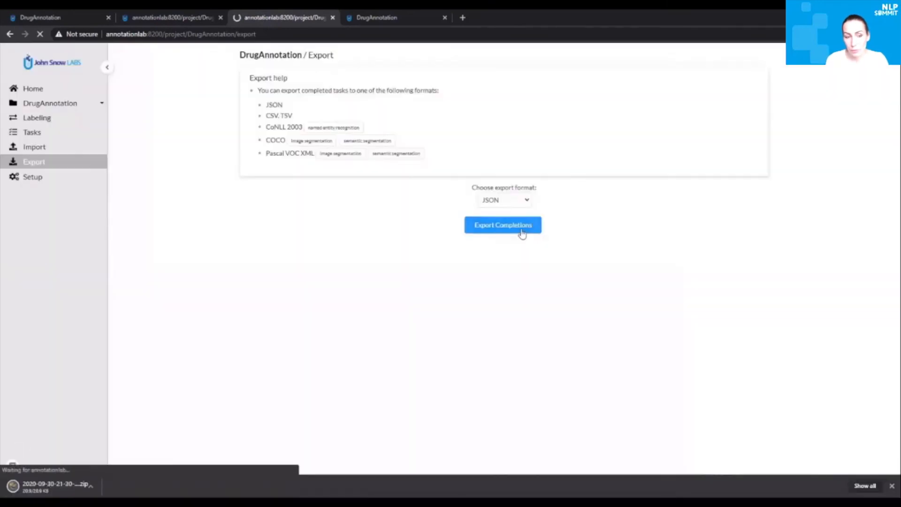
{"action": "left_click", "coordinate": [502, 224]}
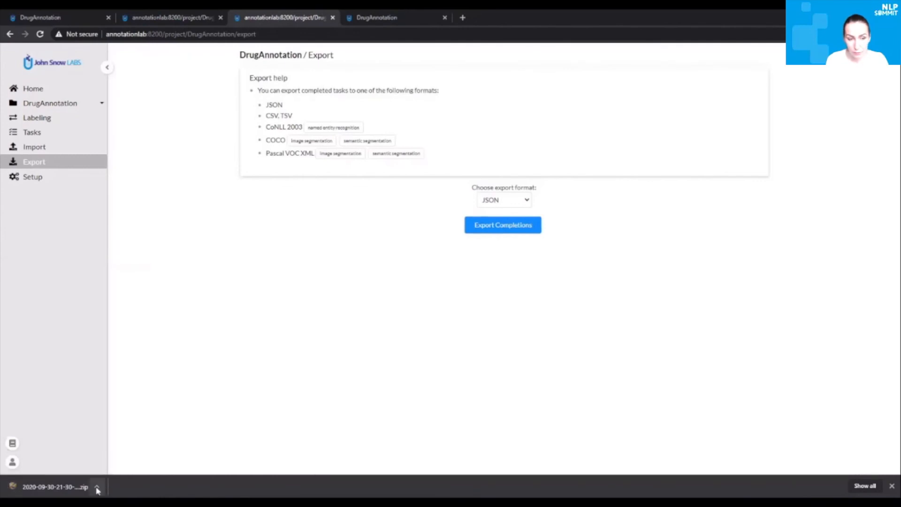
{"action": "mouse_move", "coordinate": [106, 479]}
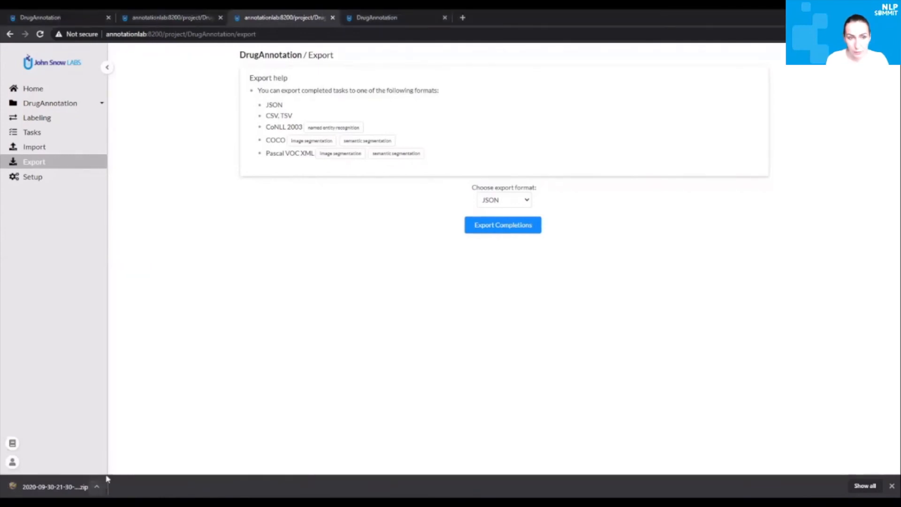
- Show the exported zip in the Downloads folder and bring up Open with for result.json
{"action": "left_click", "coordinate": [501, 224]}
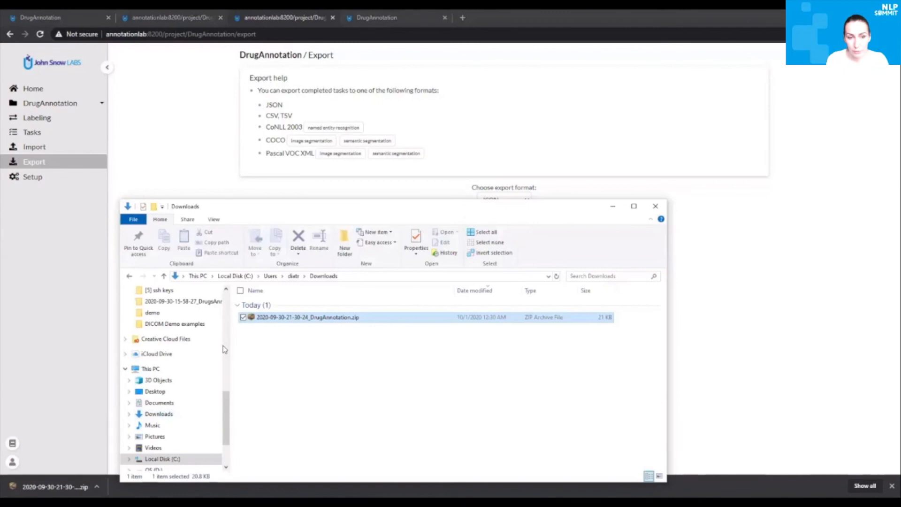
{"action": "right_click", "coordinate": [308, 316]}
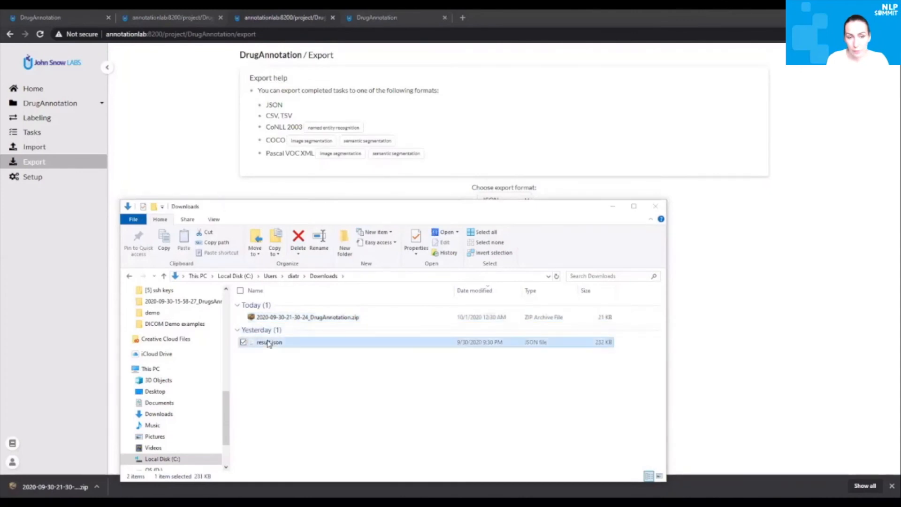
{"action": "right_click", "coordinate": [269, 342]}
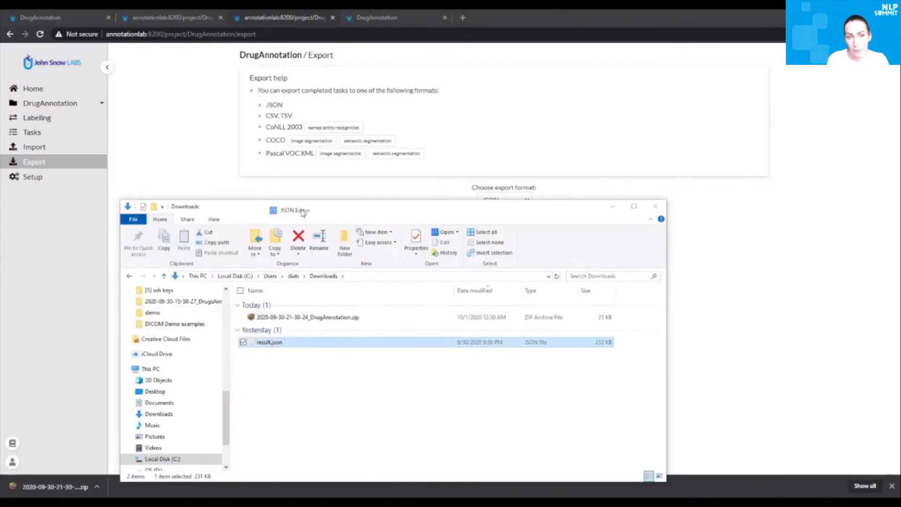
- View result.json in JSON Editor as a tree, expanding the second task's two completions
{"action": "double_click", "coordinate": [269, 341]}
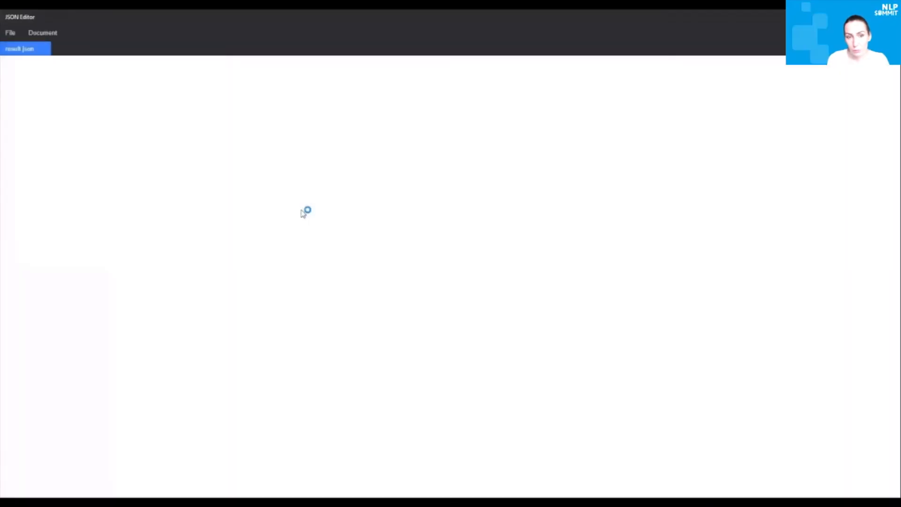
{"action": "left_click", "coordinate": [53, 64]}
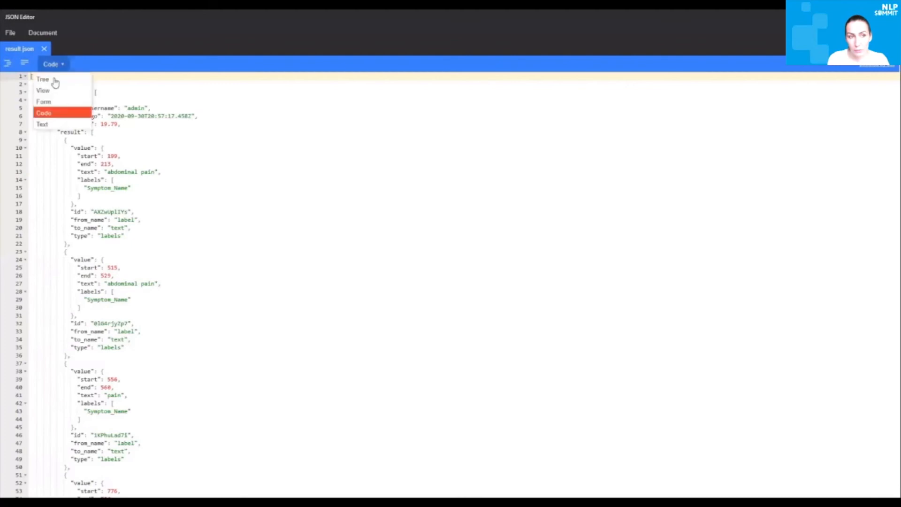
{"action": "left_click", "coordinate": [43, 79]}
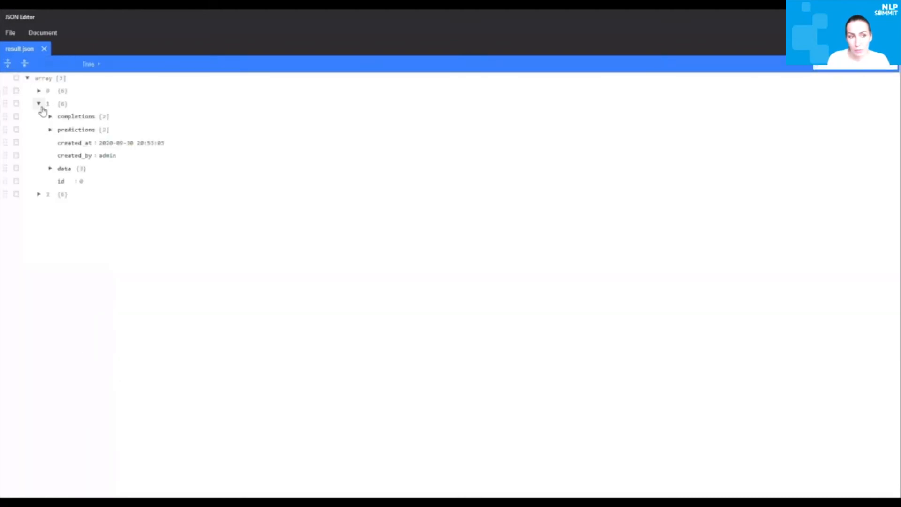
{"action": "left_click", "coordinate": [50, 116]}
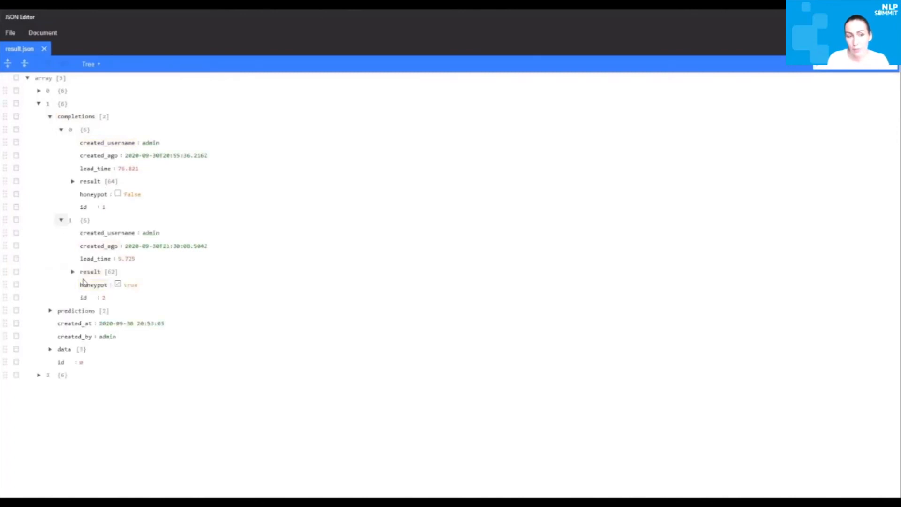
{"action": "double_click", "coordinate": [130, 284]}
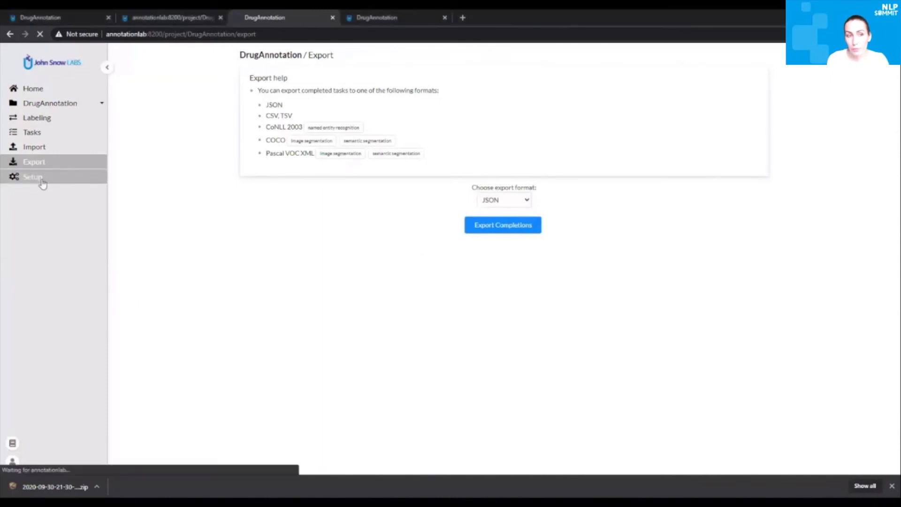
- Resubmit the DrugAnnotation project setup via Update and Submit
{"action": "left_click", "coordinate": [32, 176]}
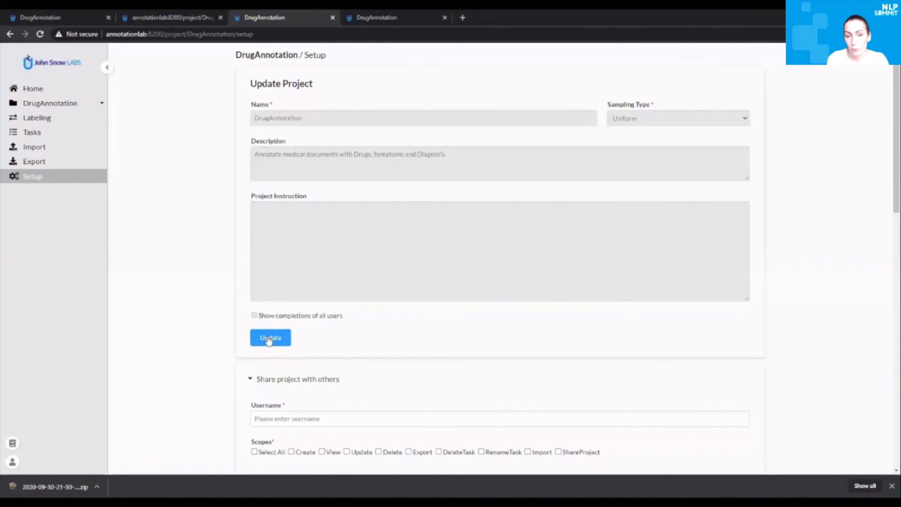
{"action": "left_click", "coordinate": [271, 337]}
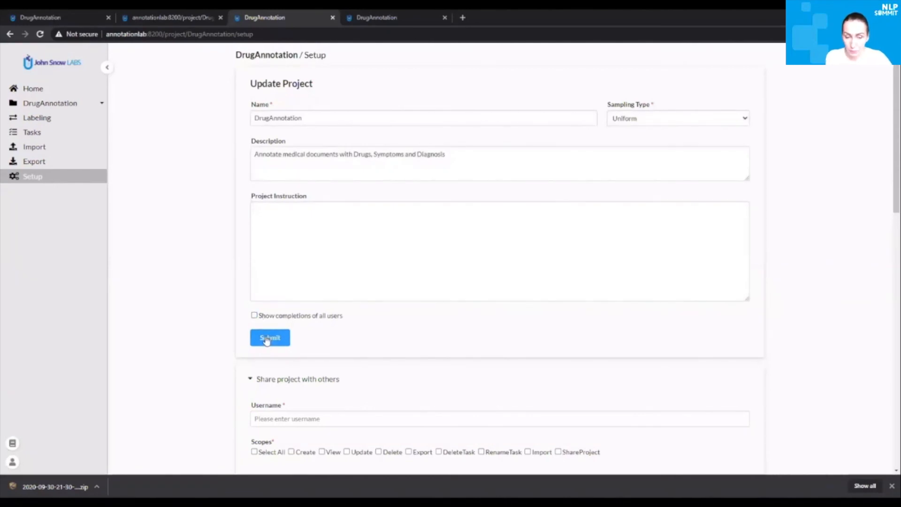
{"action": "left_click", "coordinate": [270, 336]}
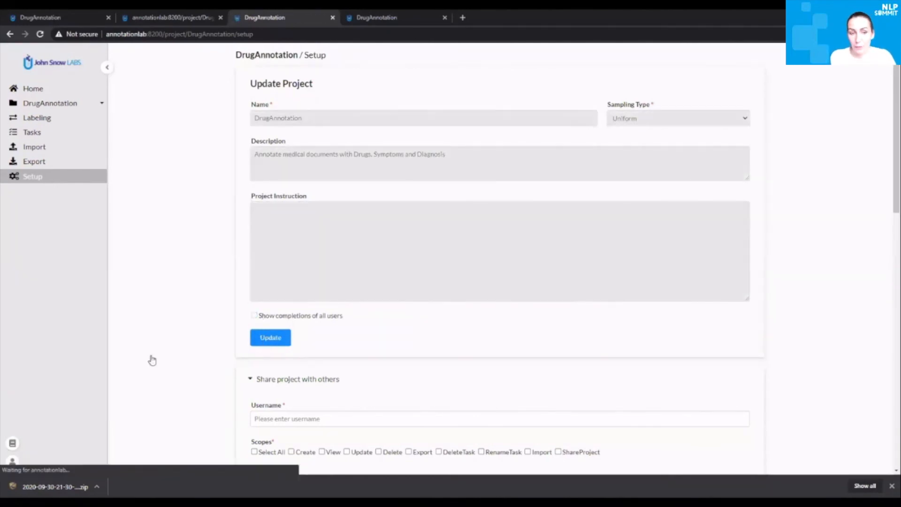
- Log the admin account out of Annotation Lab
{"action": "left_click", "coordinate": [13, 461]}
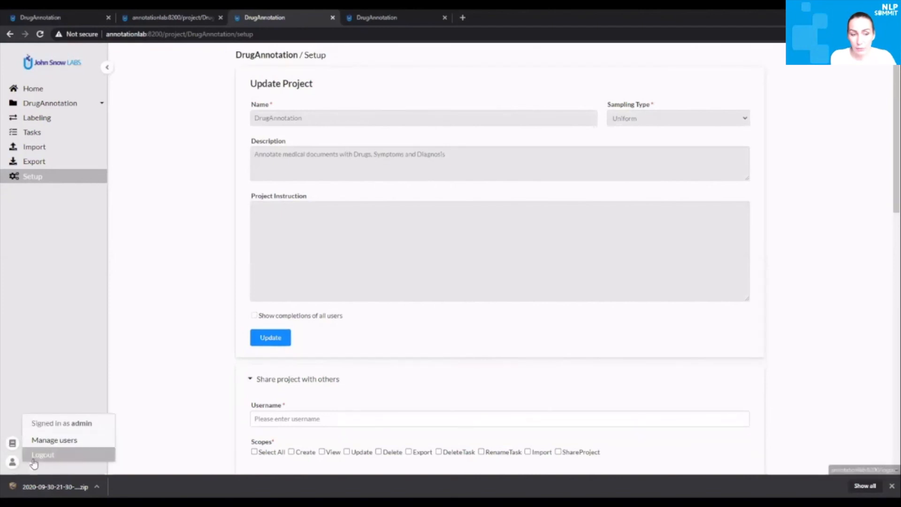
{"action": "left_click", "coordinate": [42, 454]}
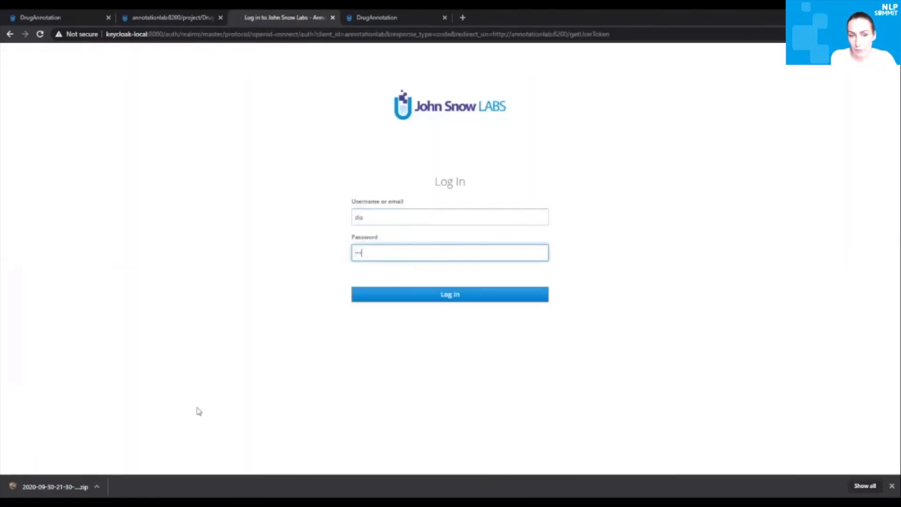
- Log in as the annotator and enter DrugAnnotation from the Shared With Me projects
{"action": "left_click", "coordinate": [450, 294]}
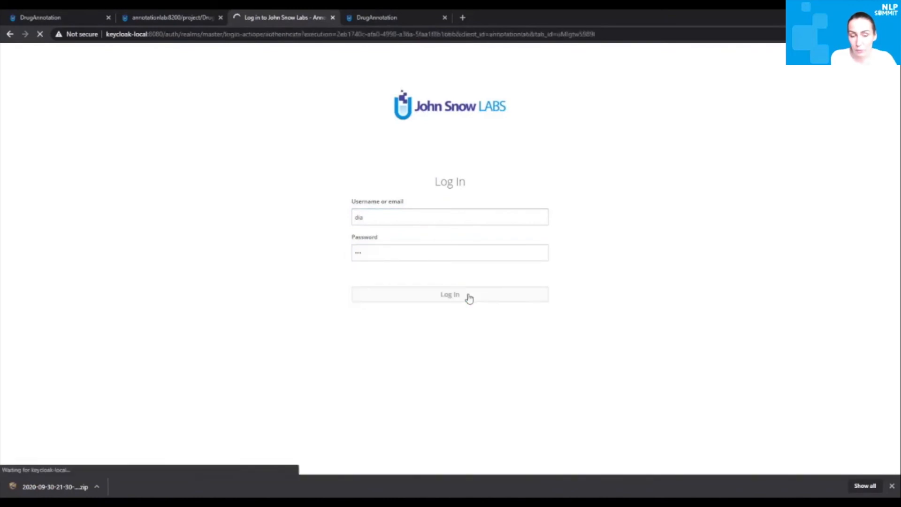
{"action": "left_click", "coordinate": [450, 294]}
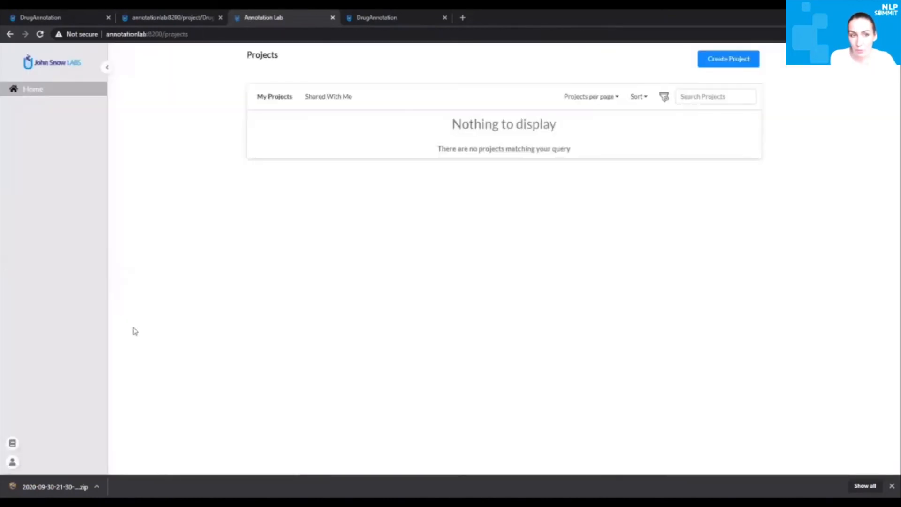
{"action": "left_click", "coordinate": [328, 96]}
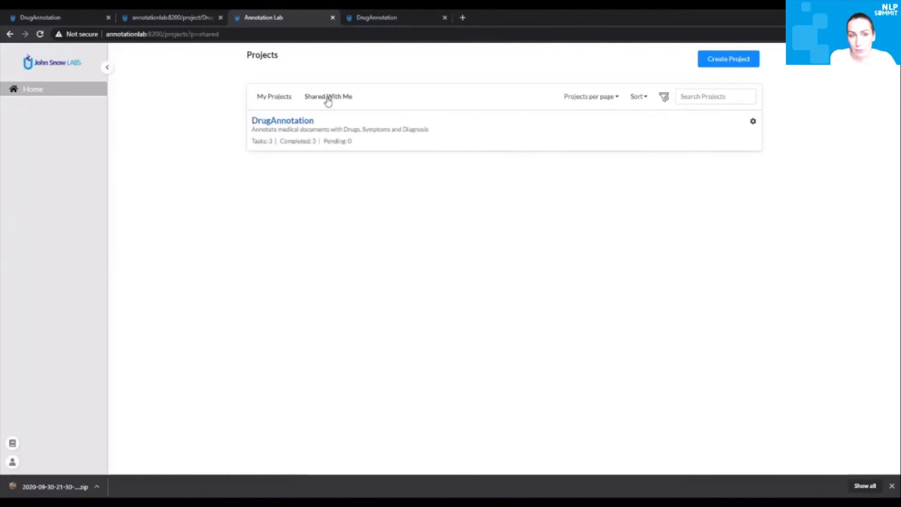
{"action": "left_click", "coordinate": [283, 120]}
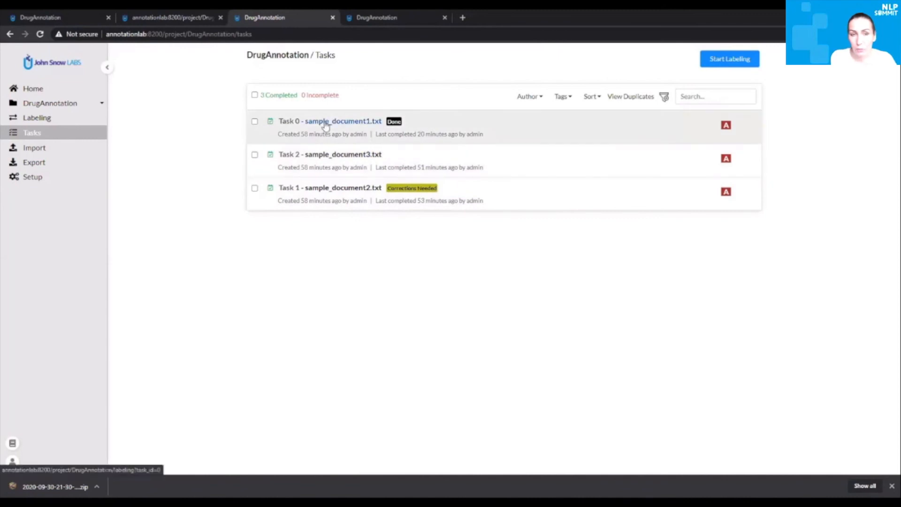
- Start labeling Task 0, sample_document1.txt, with an empty new completion
{"action": "left_click", "coordinate": [329, 121]}
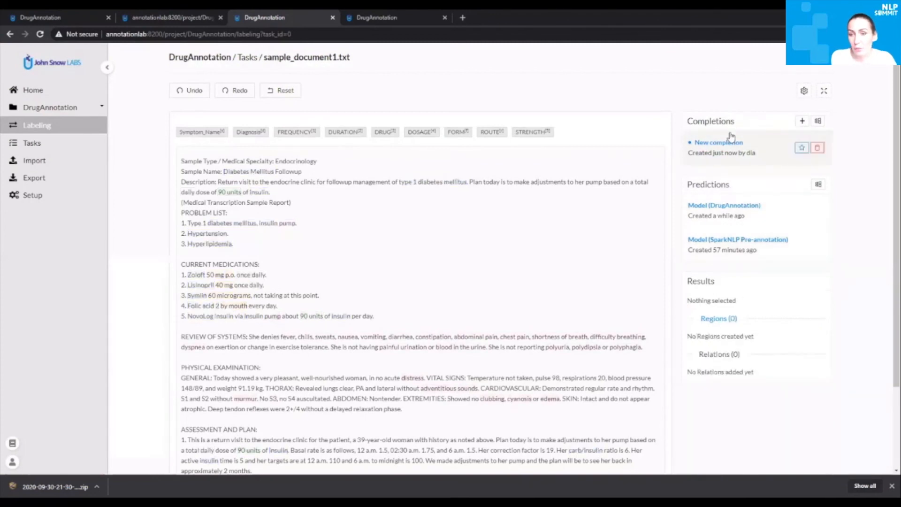
{"action": "scroll", "scroll_direction": "down", "scroll_amount": 3}
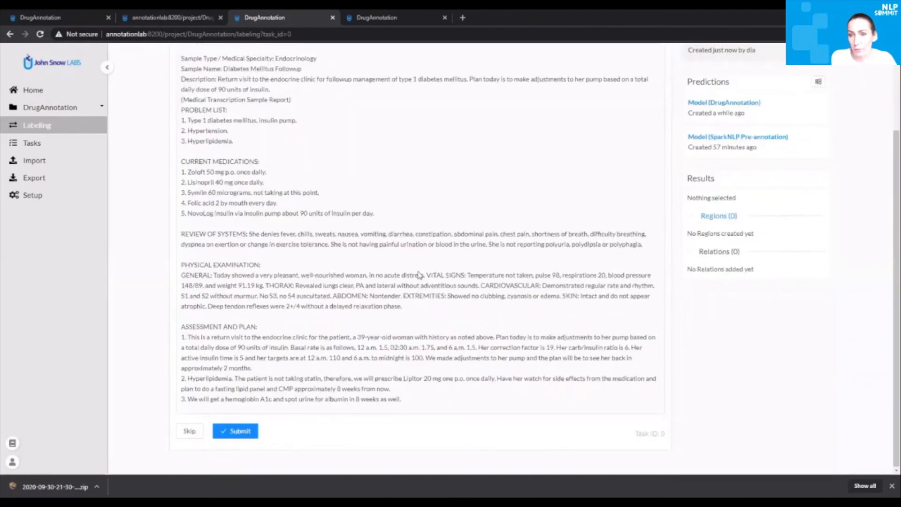